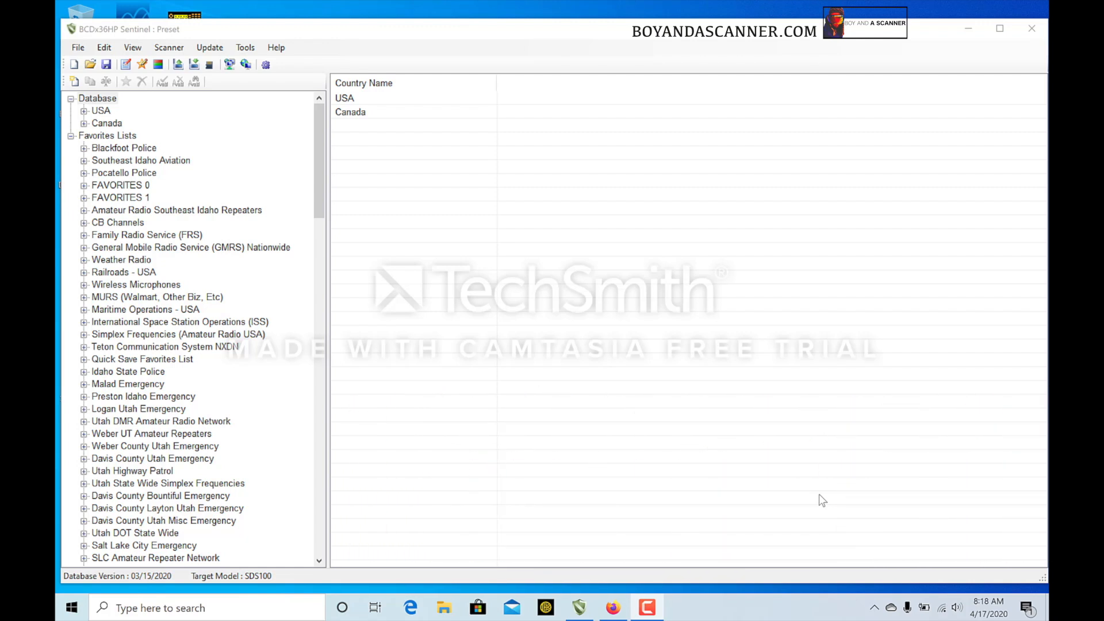
pyautogui.moveTo(701, 533)
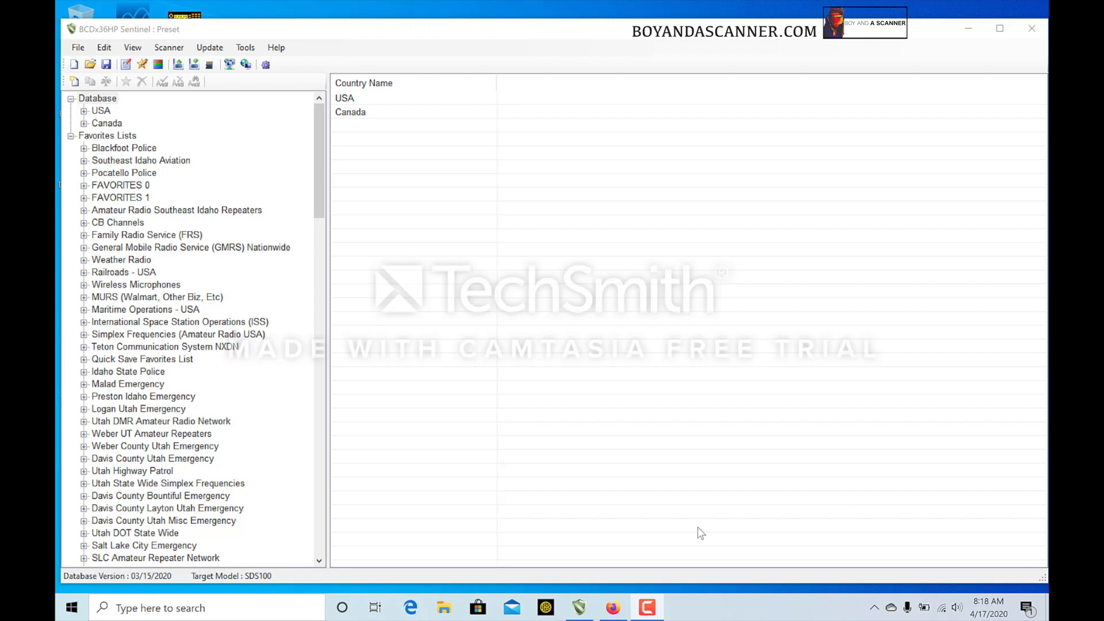
pyautogui.moveTo(341, 261)
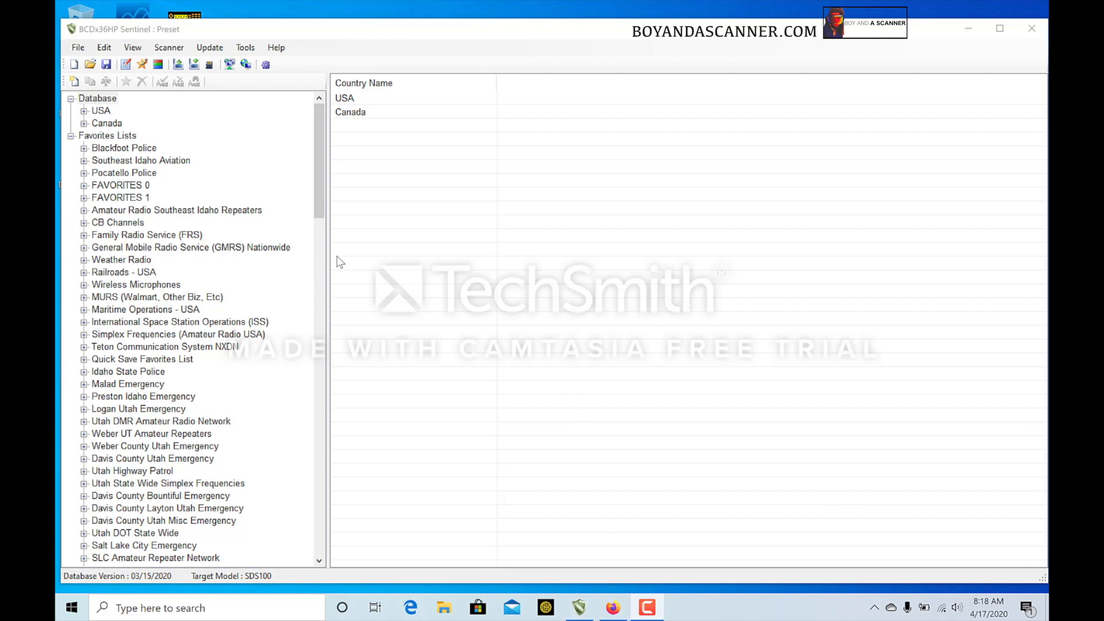
pyautogui.moveTo(638, 580)
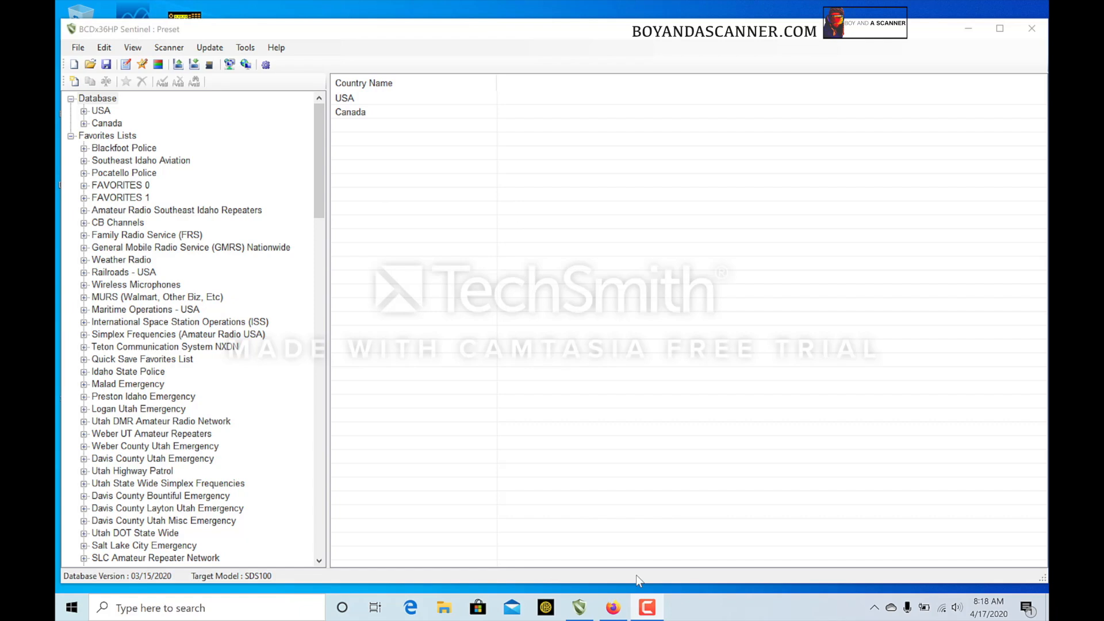
# Fill the Quick Import form with county bingham, state id, DMR type and Sentinel format.
pyautogui.click(611, 607)
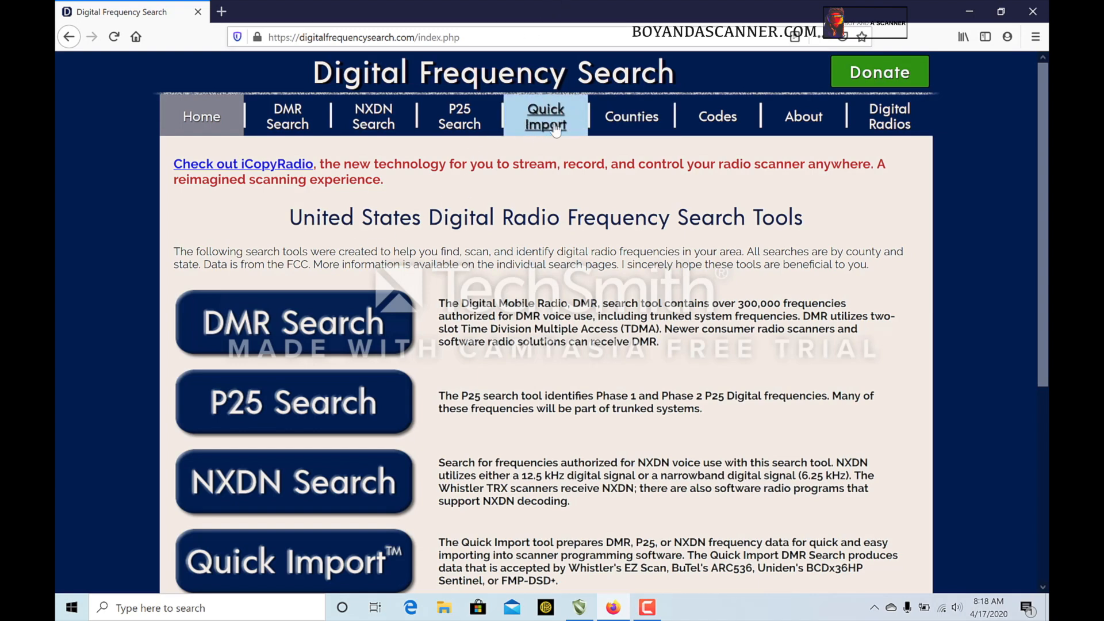
pyautogui.click(546, 116)
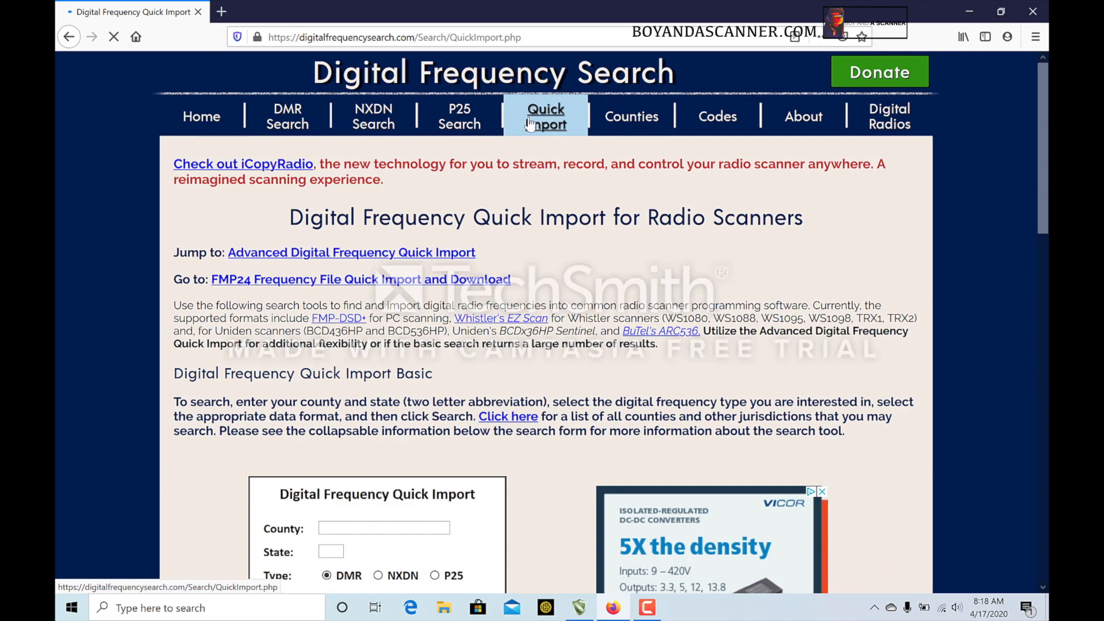
pyautogui.scroll(-3)
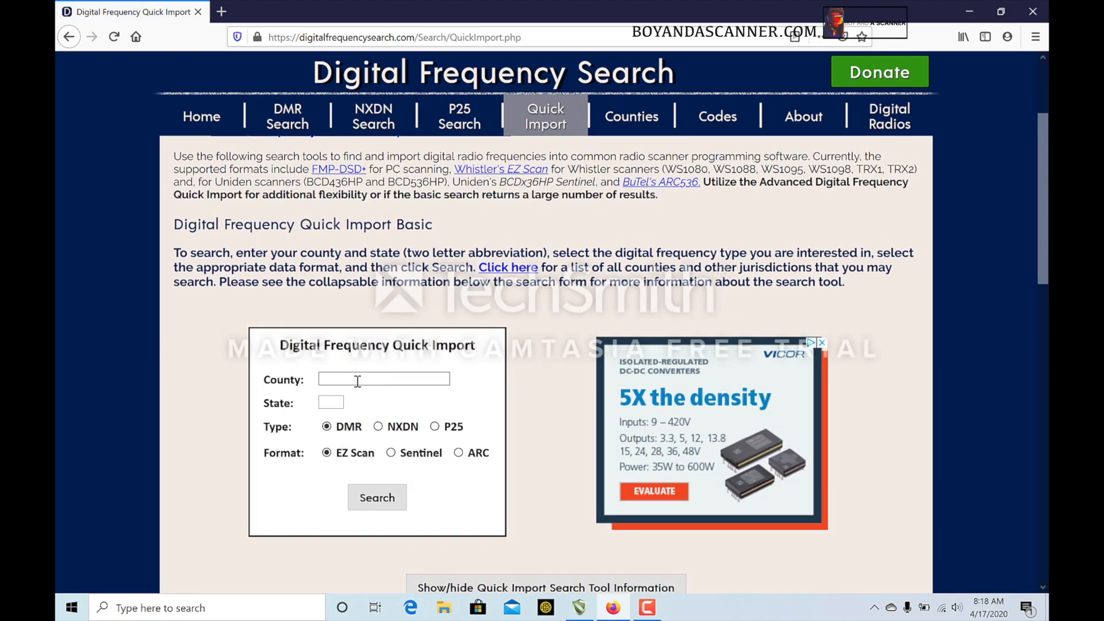
pyautogui.write('bingham')
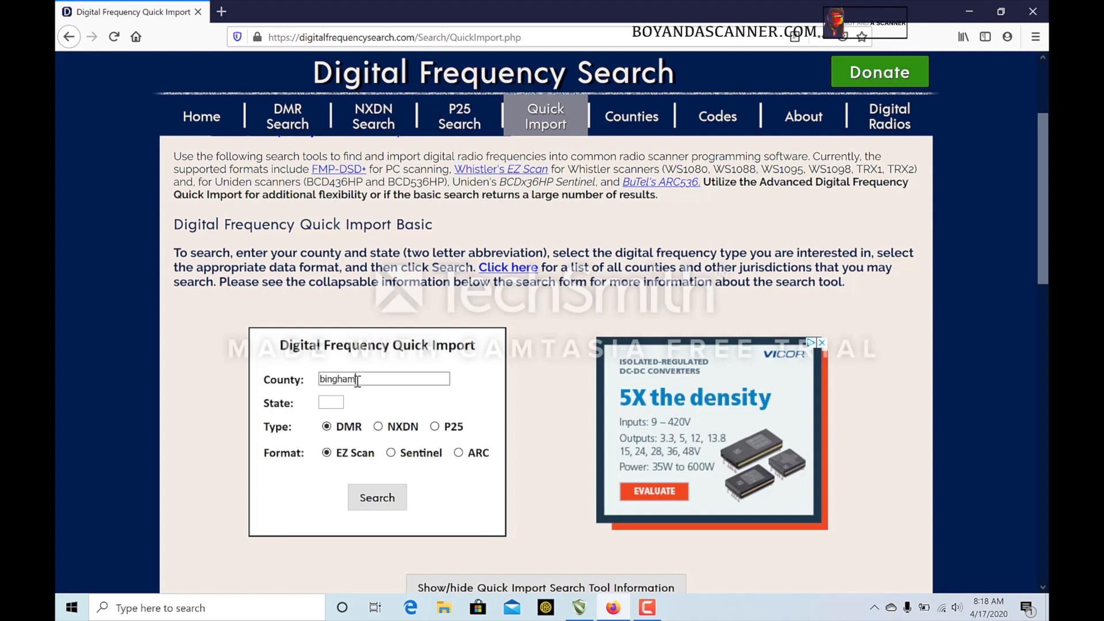
pyautogui.write('id')
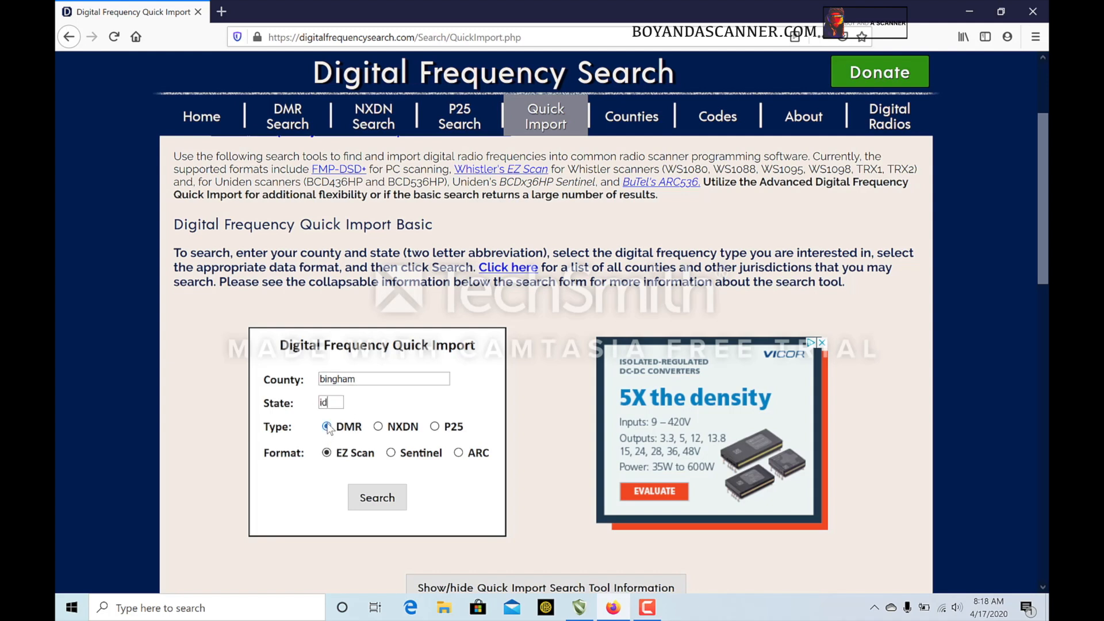
pyautogui.click(391, 453)
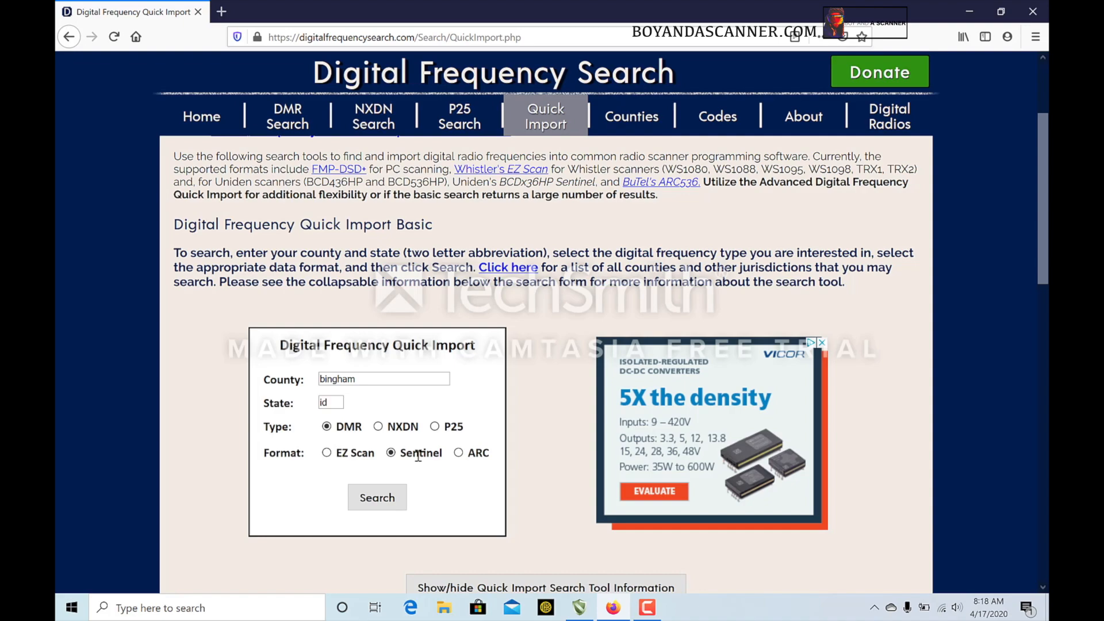
# Run the search and scroll through the 137 Bingham County DMR frequency results.
pyautogui.click(378, 497)
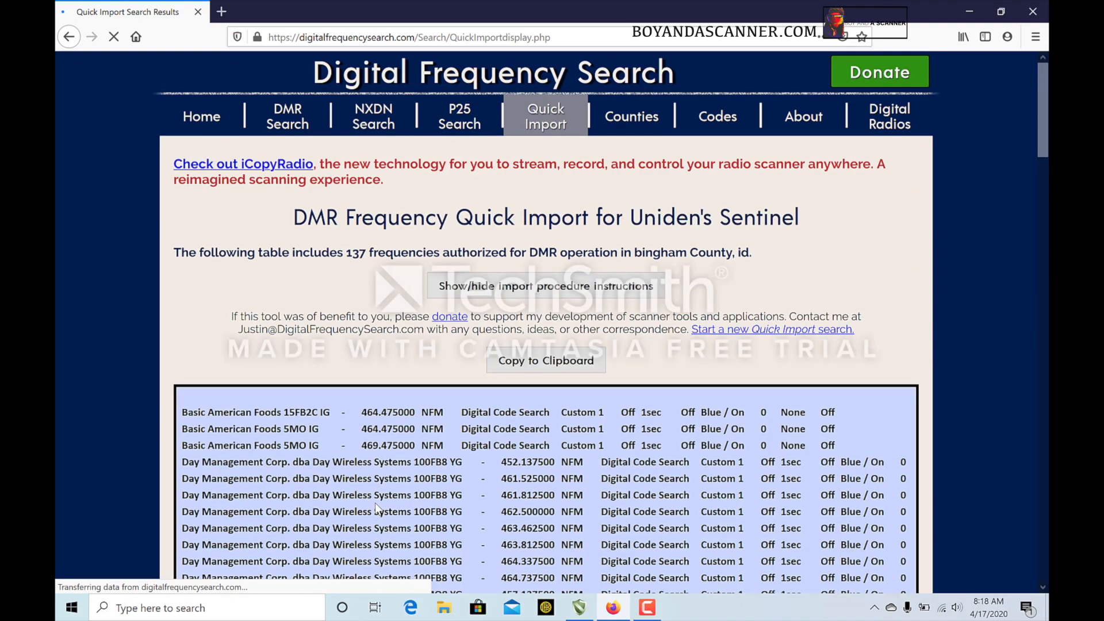
pyautogui.scroll(-3)
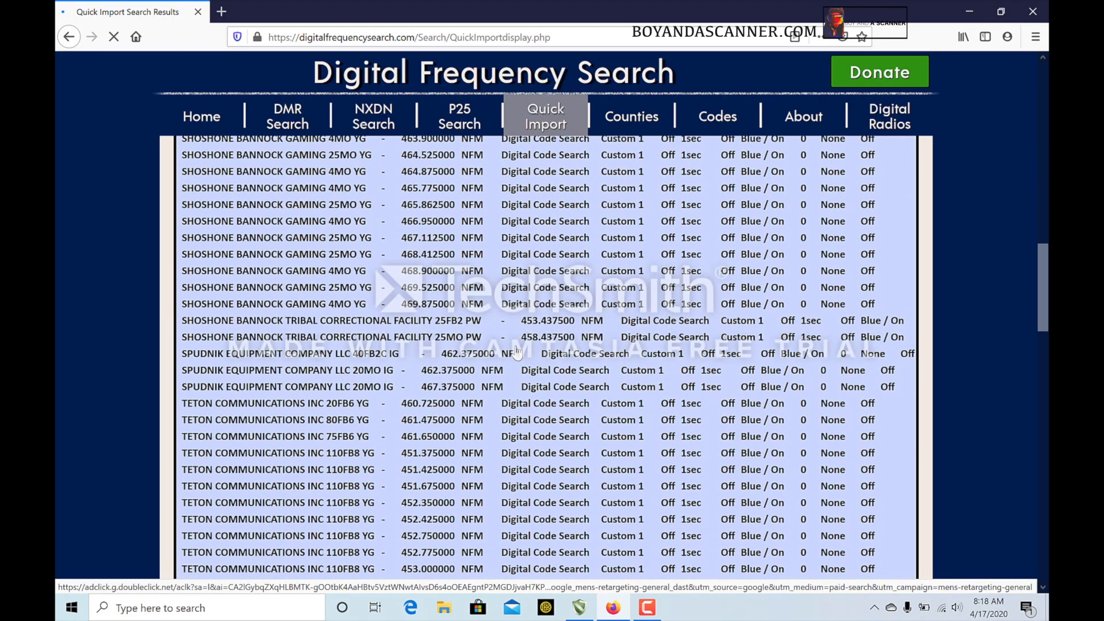
pyautogui.scroll(-3)
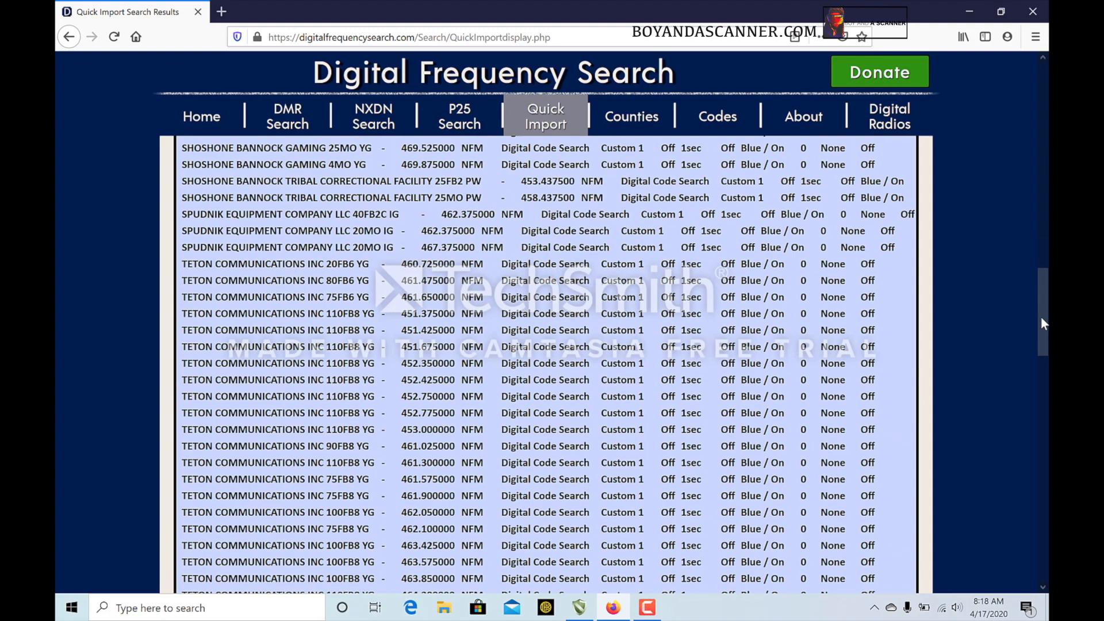
pyautogui.scroll(-3)
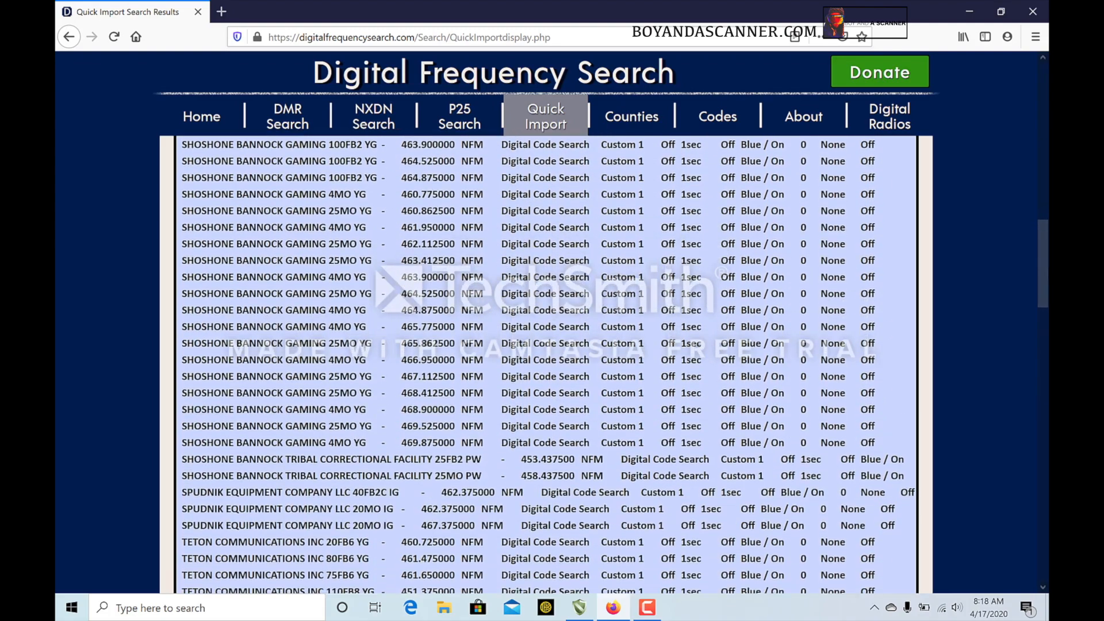
pyautogui.scroll(-3)
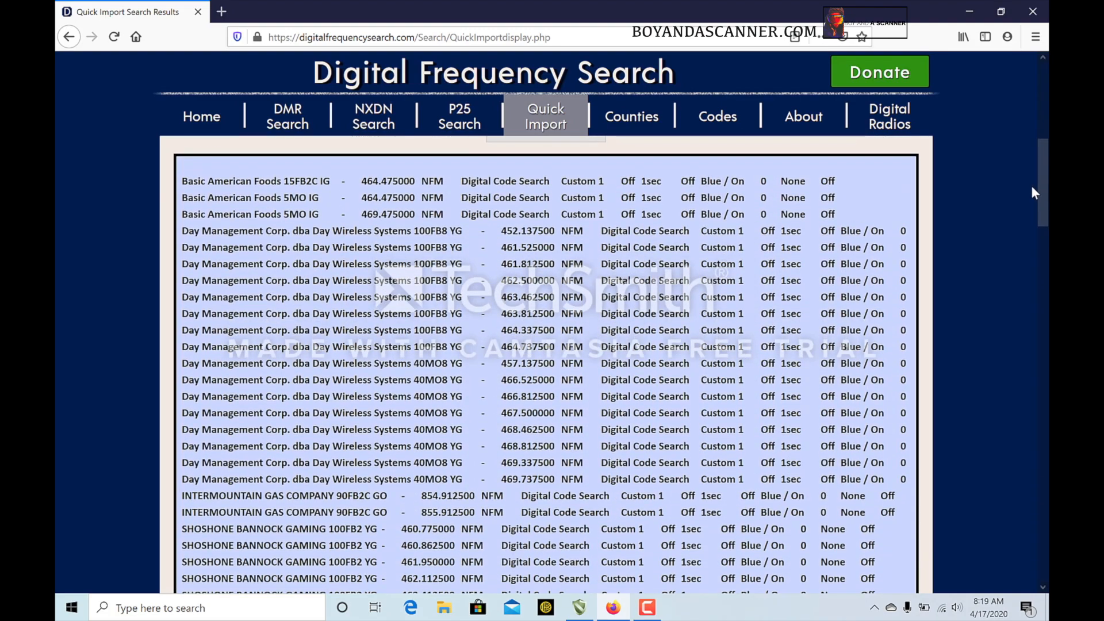
pyautogui.scroll(-3)
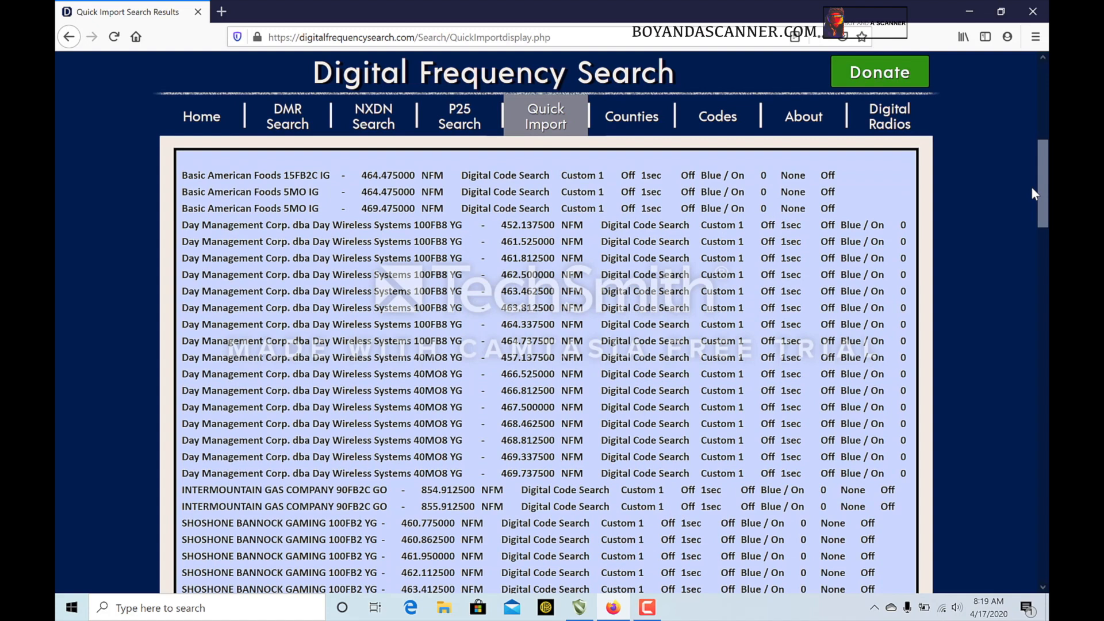
pyautogui.scroll(-3)
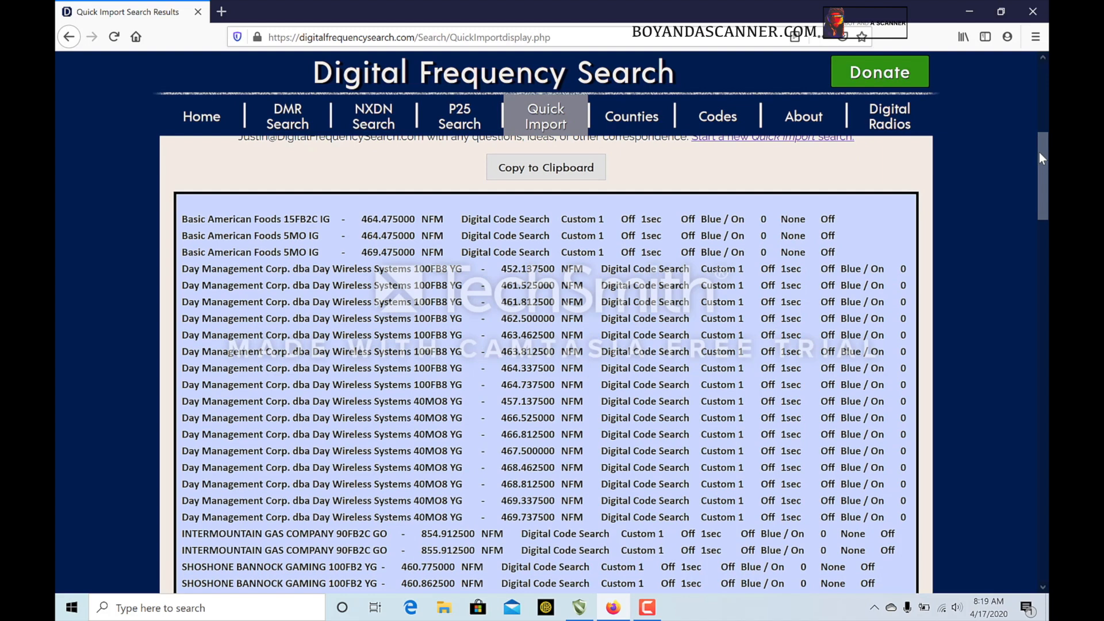
pyautogui.moveTo(1043, 163)
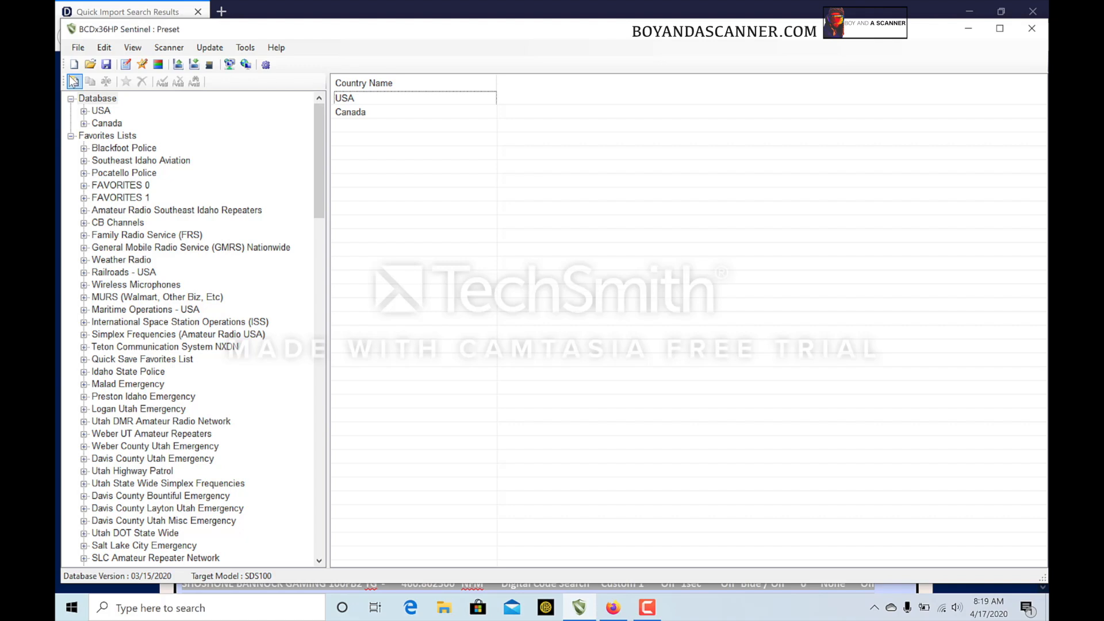
# Create a new favorites list named Bingham DMR.
pyautogui.click(74, 80)
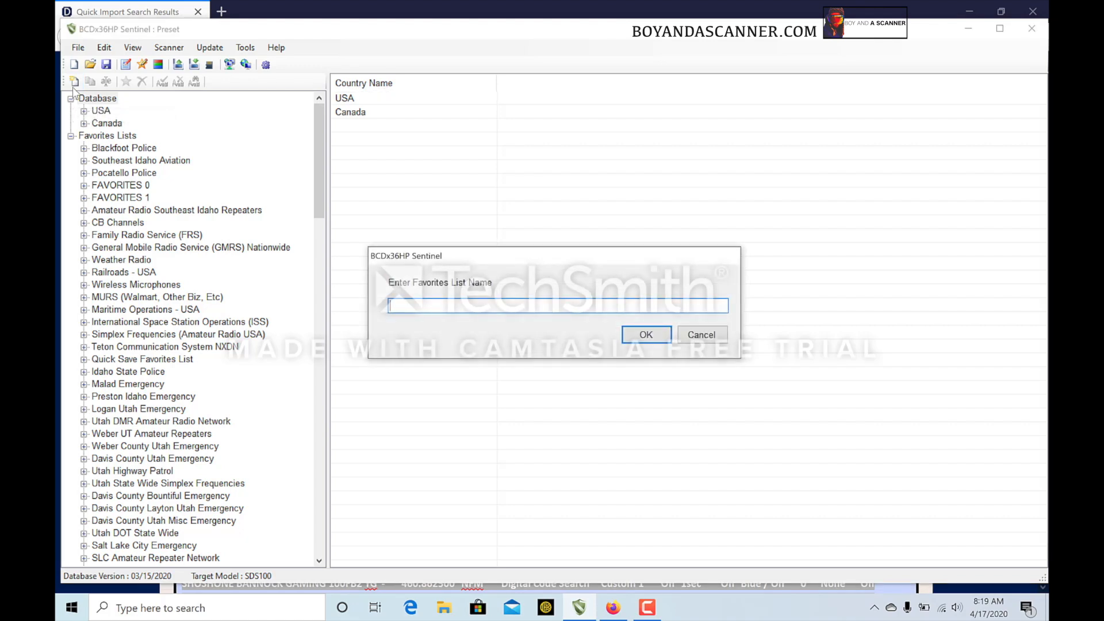
pyautogui.write('Bingham')
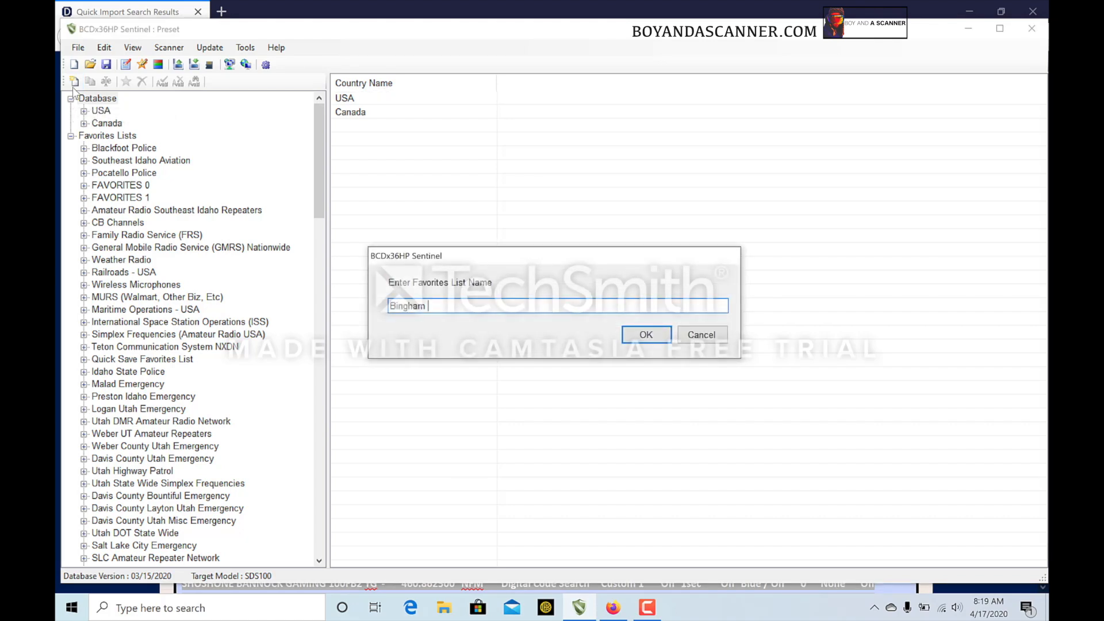
pyautogui.write('D')
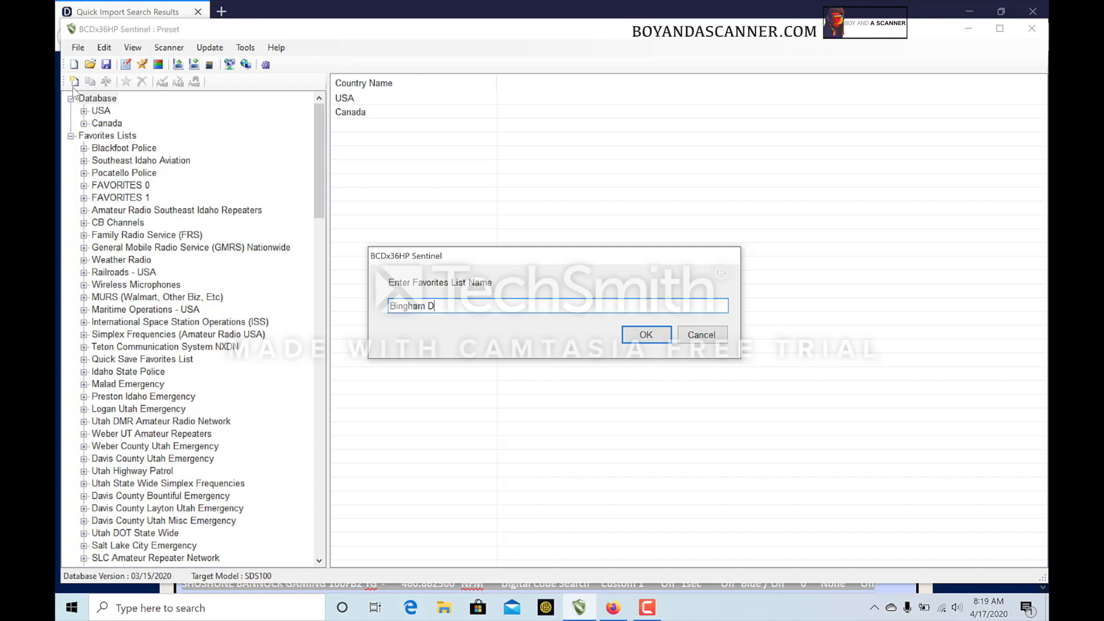
pyautogui.write('MR')
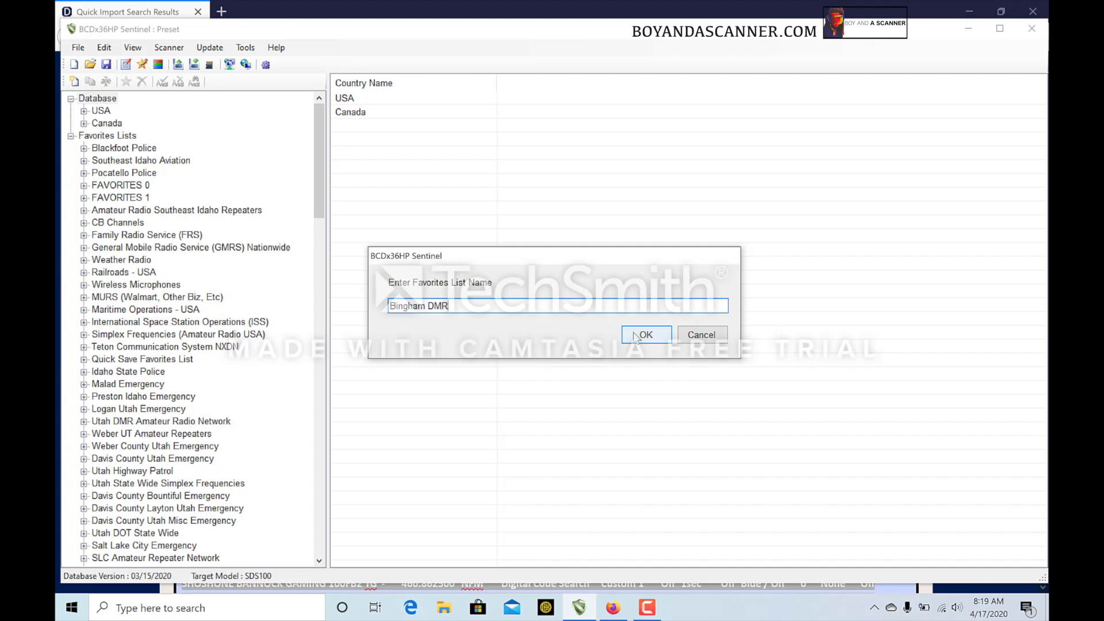
pyautogui.click(645, 335)
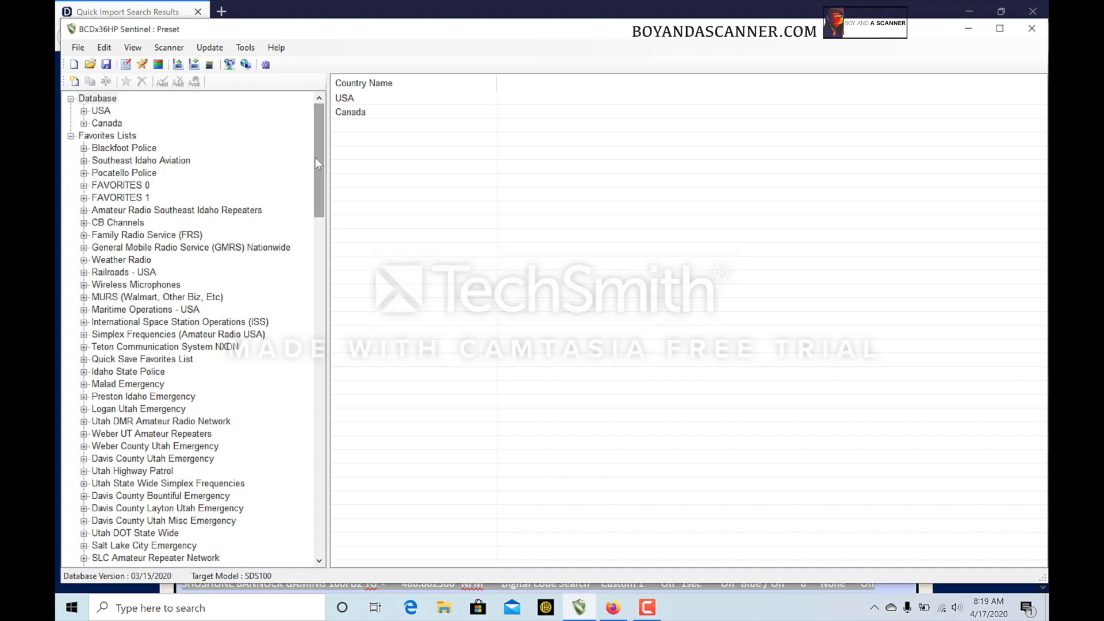
# Open Bingham DMR in the Favorites List editor via Program Favorites List.
pyautogui.scroll(-3)
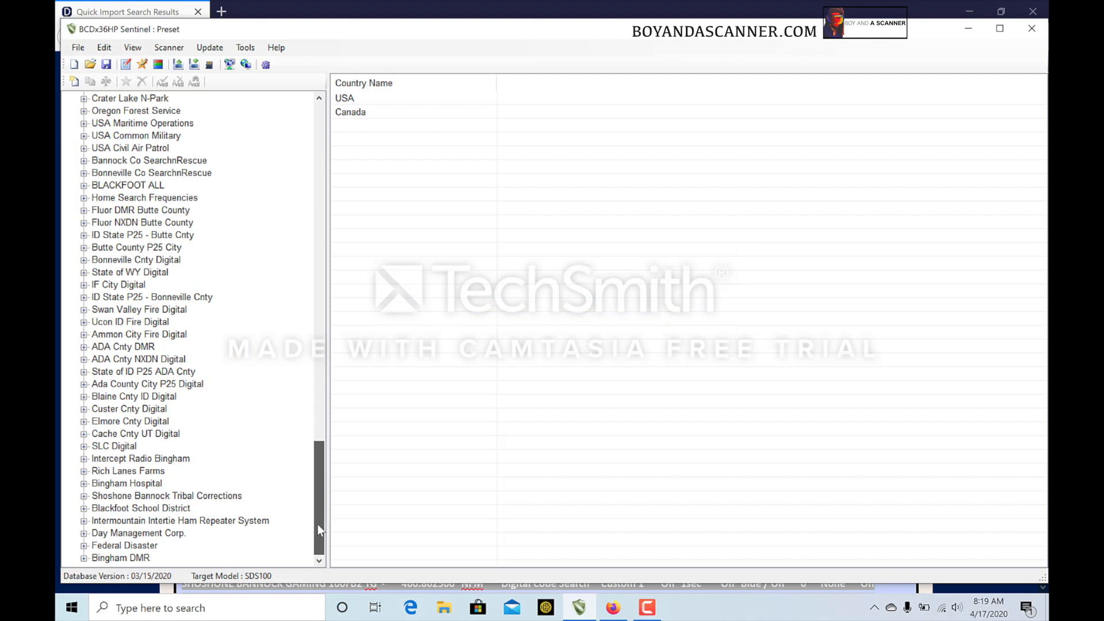
pyautogui.click(121, 558)
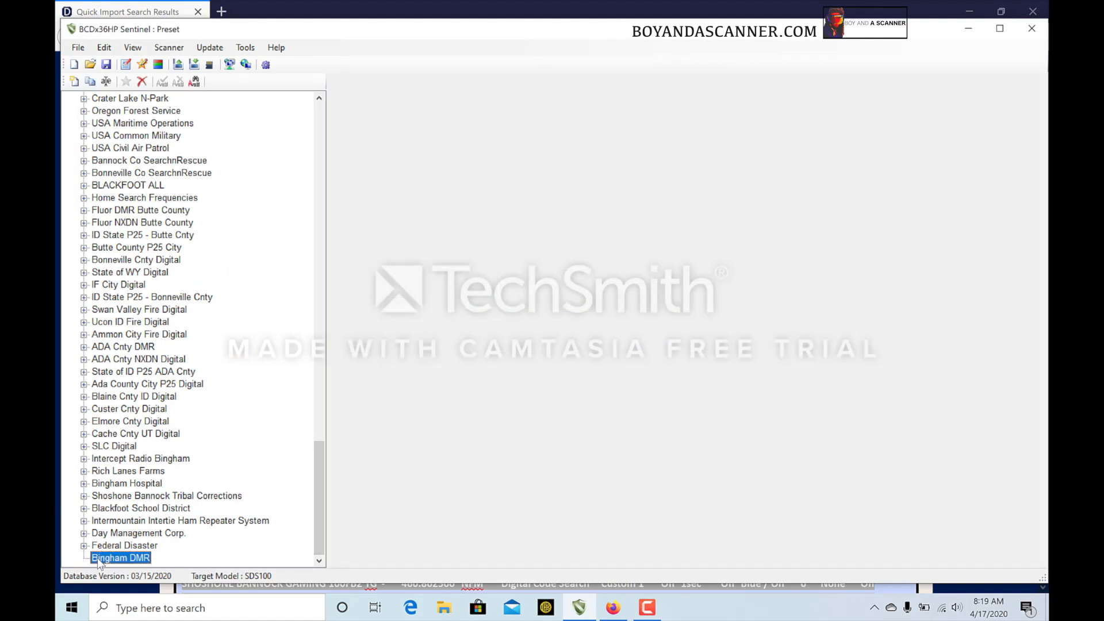
pyautogui.rightClick(120, 557)
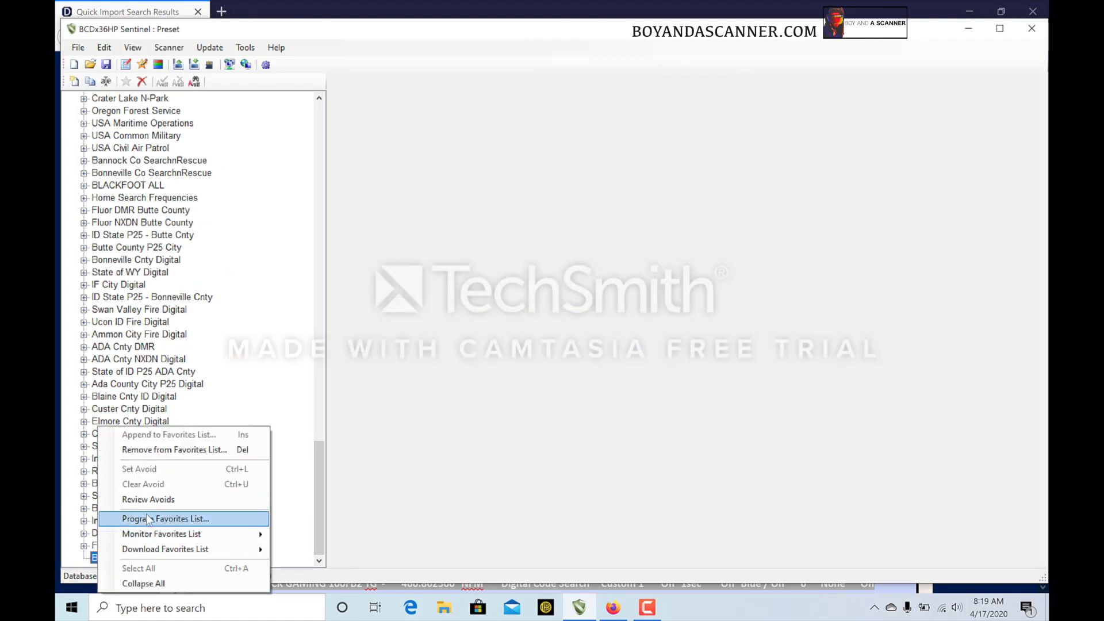
pyautogui.click(166, 519)
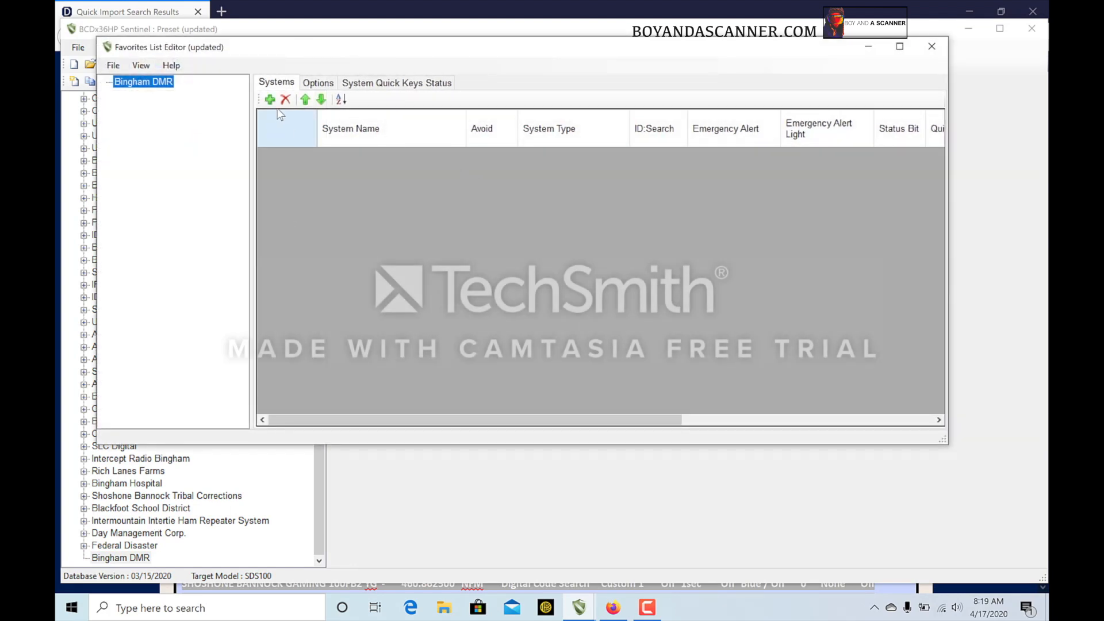
# Add a Conventional system named Bingham DMR to the list.
pyautogui.click(269, 99)
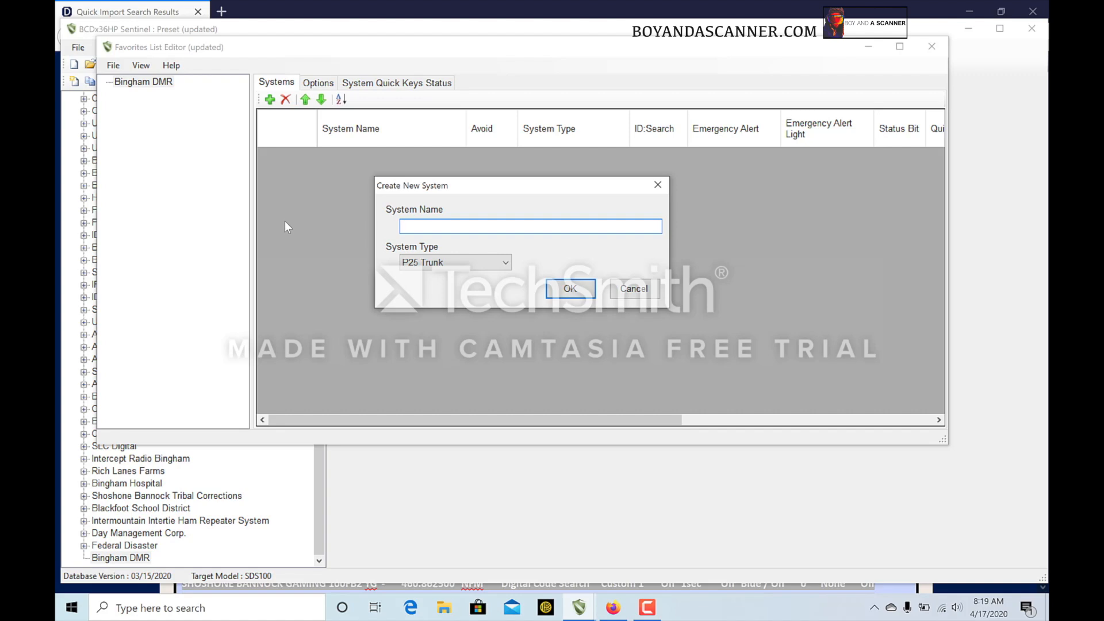
pyautogui.write('Bingham')
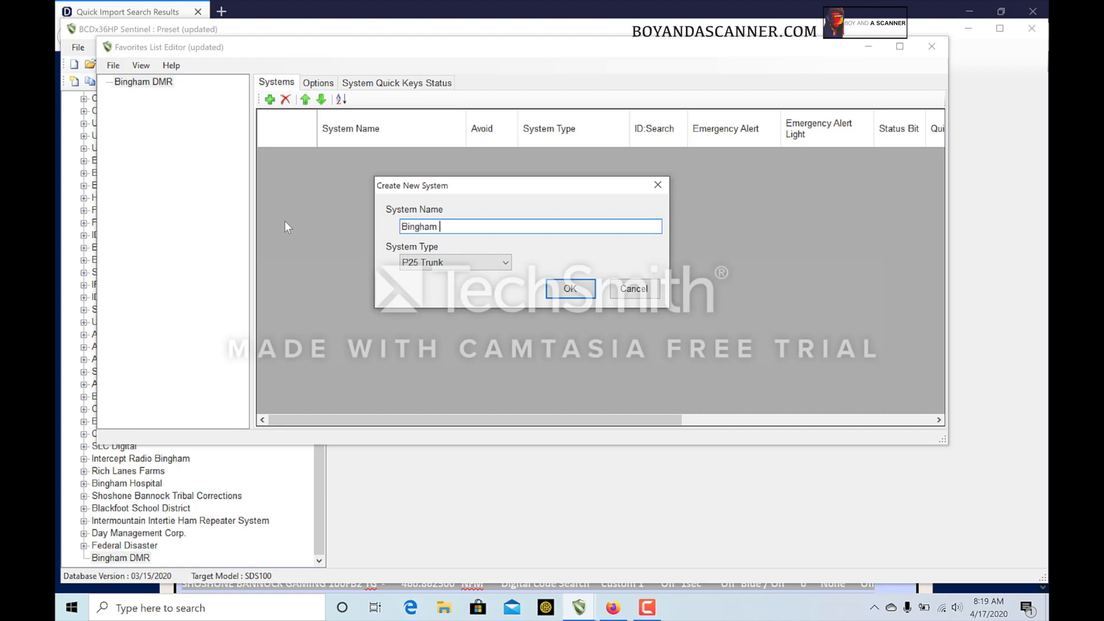
pyautogui.write('DMR')
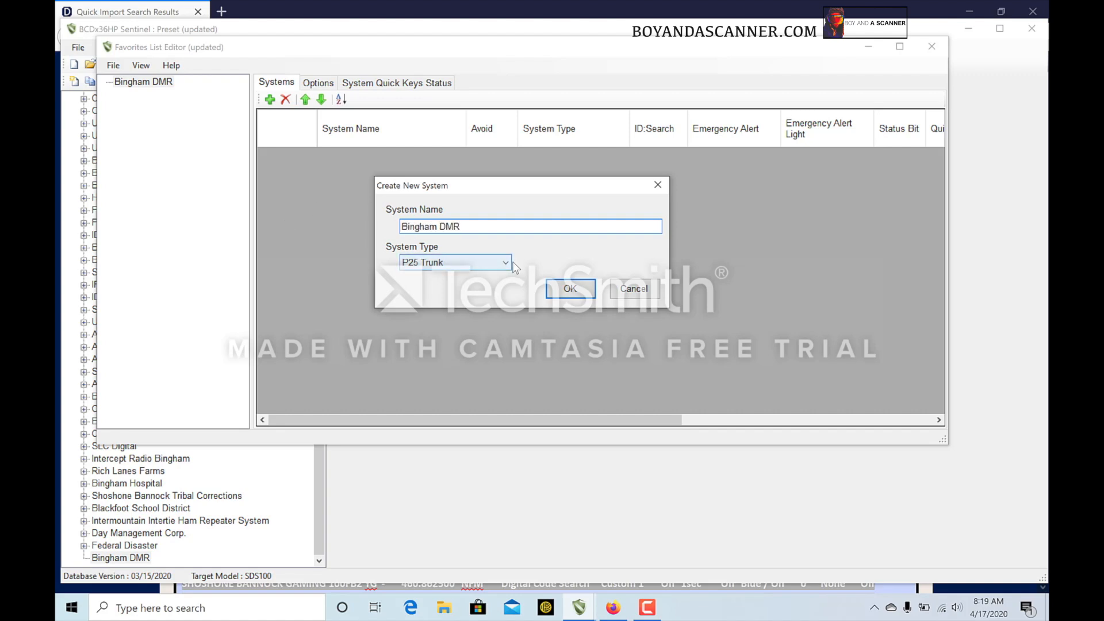
pyautogui.click(504, 262)
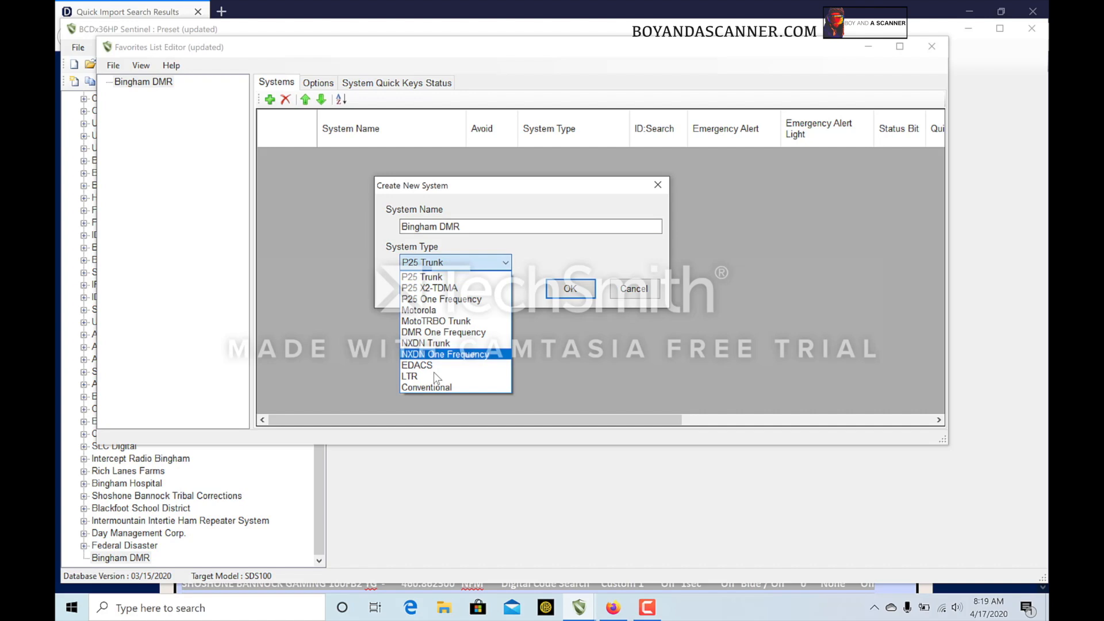
pyautogui.click(426, 388)
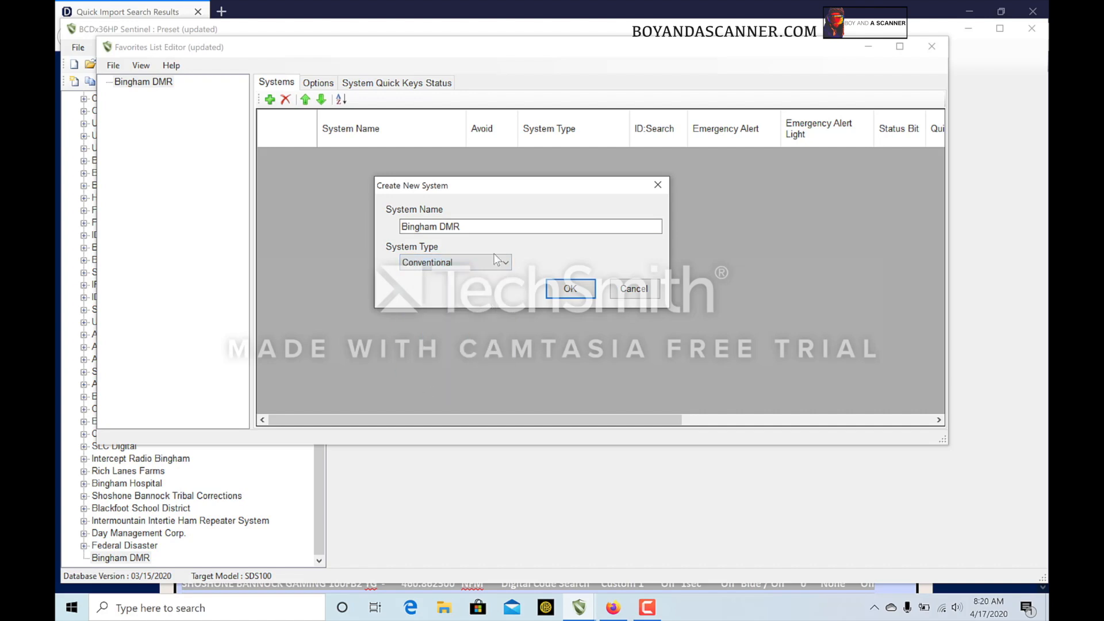
pyautogui.click(569, 288)
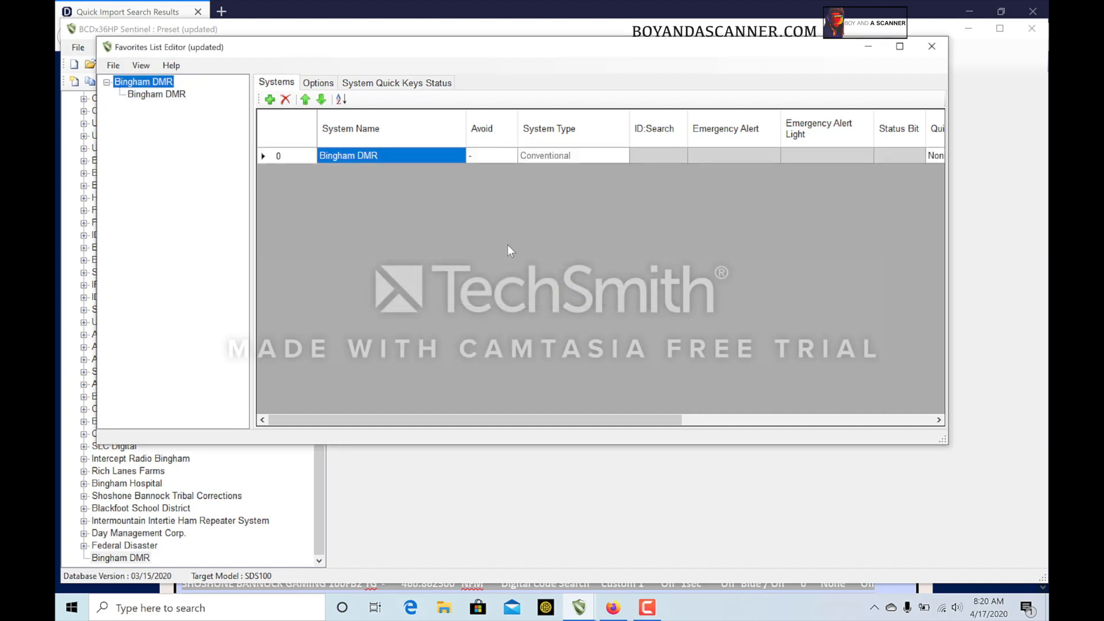
# Append Department 0000 to the system and a blank Channel 0000 to it.
pyautogui.click(155, 93)
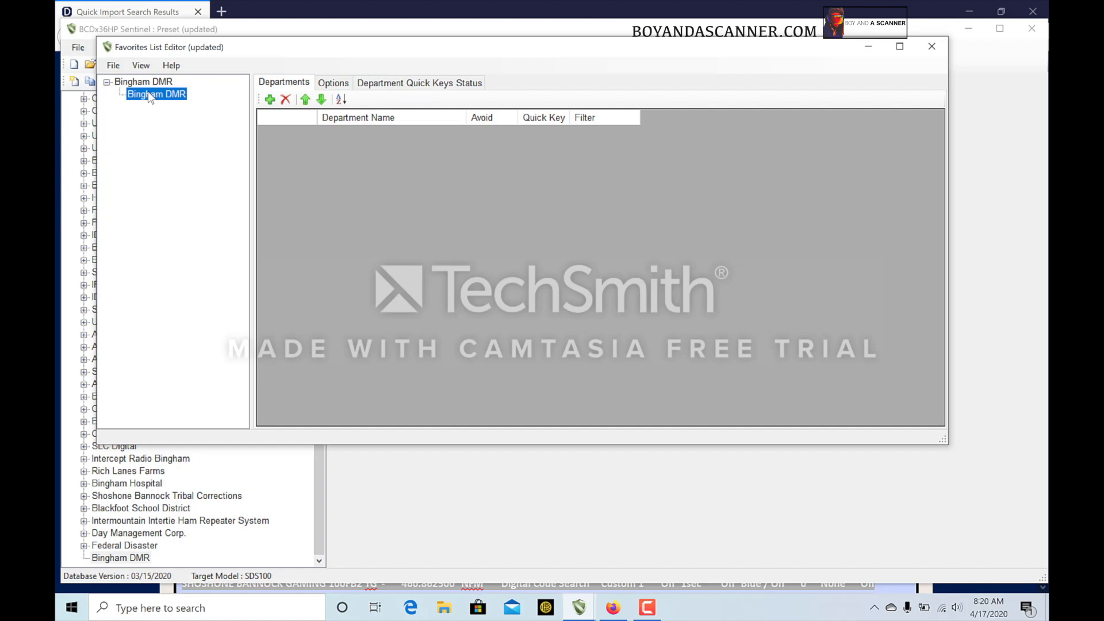
pyautogui.click(269, 99)
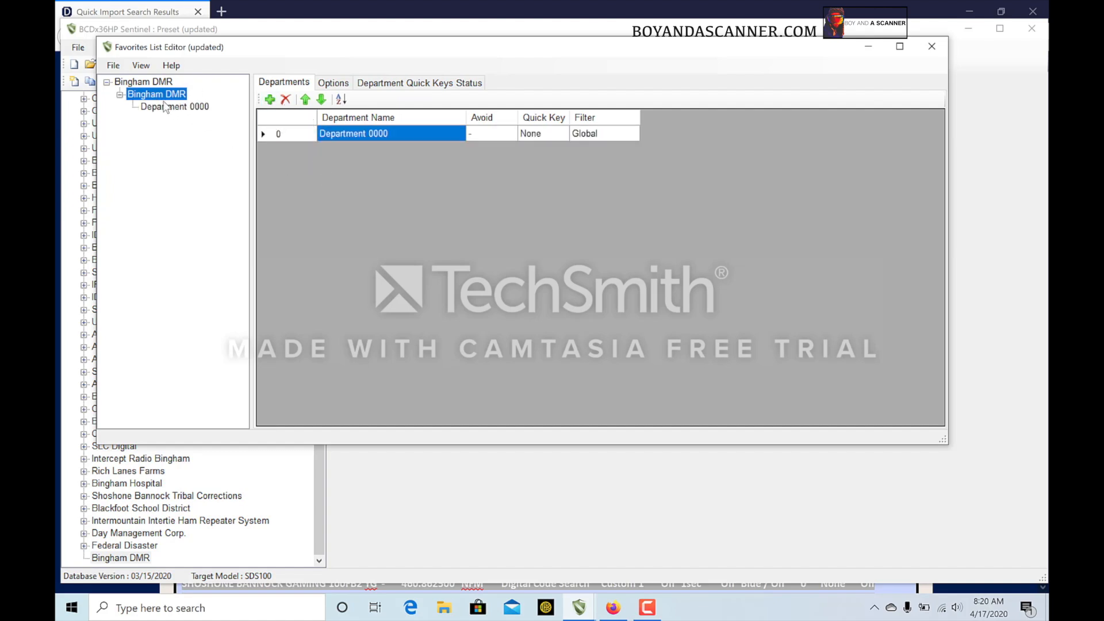
pyautogui.click(174, 106)
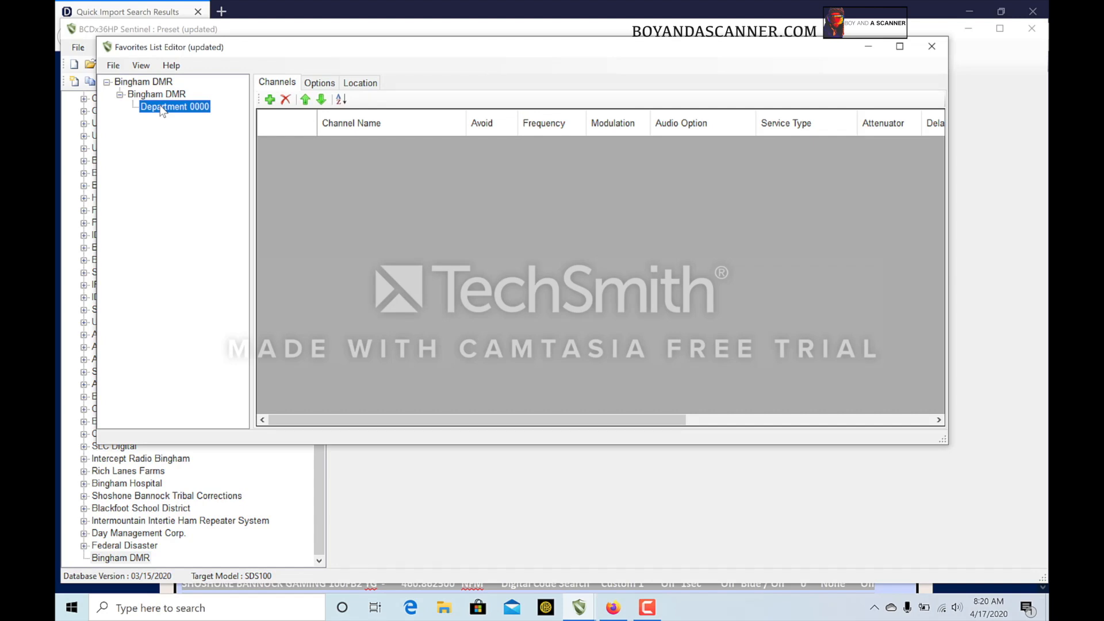
pyautogui.moveTo(201, 118)
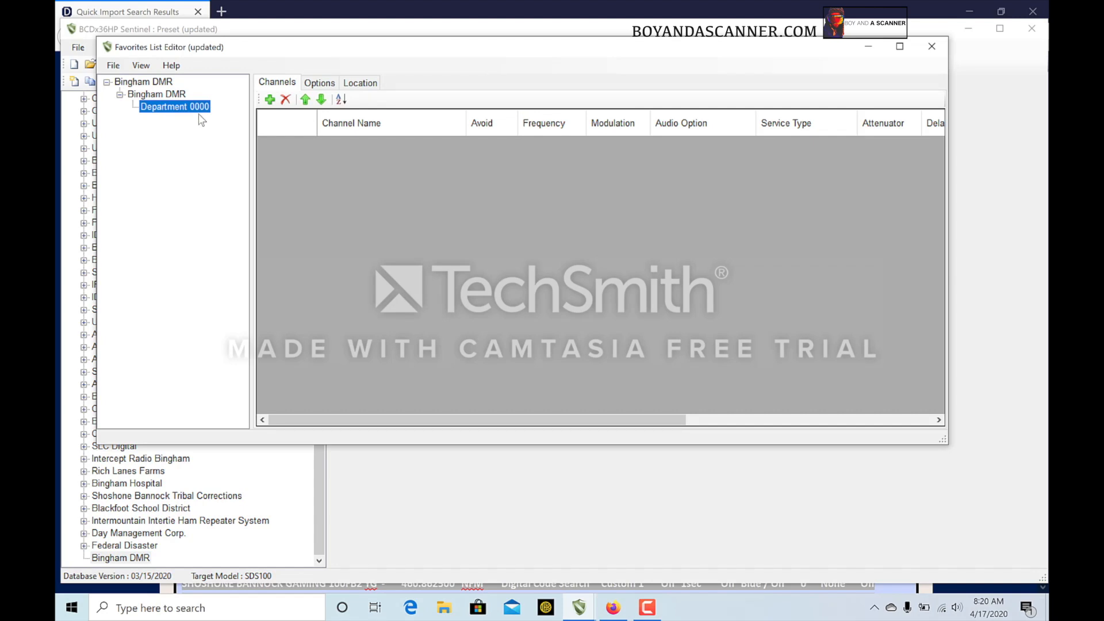
pyautogui.click(270, 99)
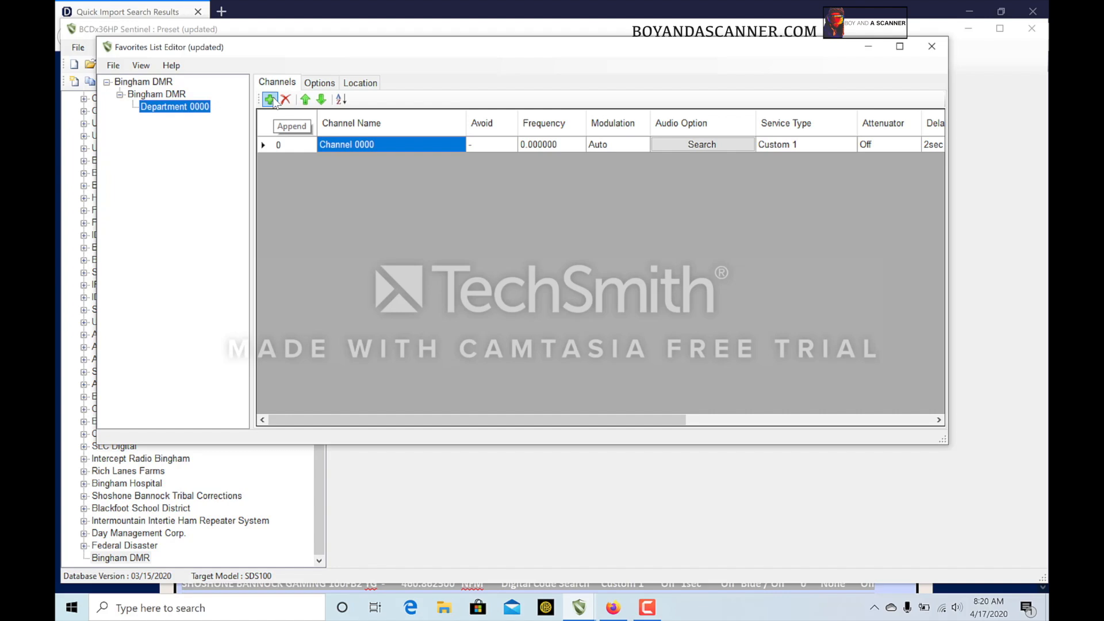
pyautogui.moveTo(533, 205)
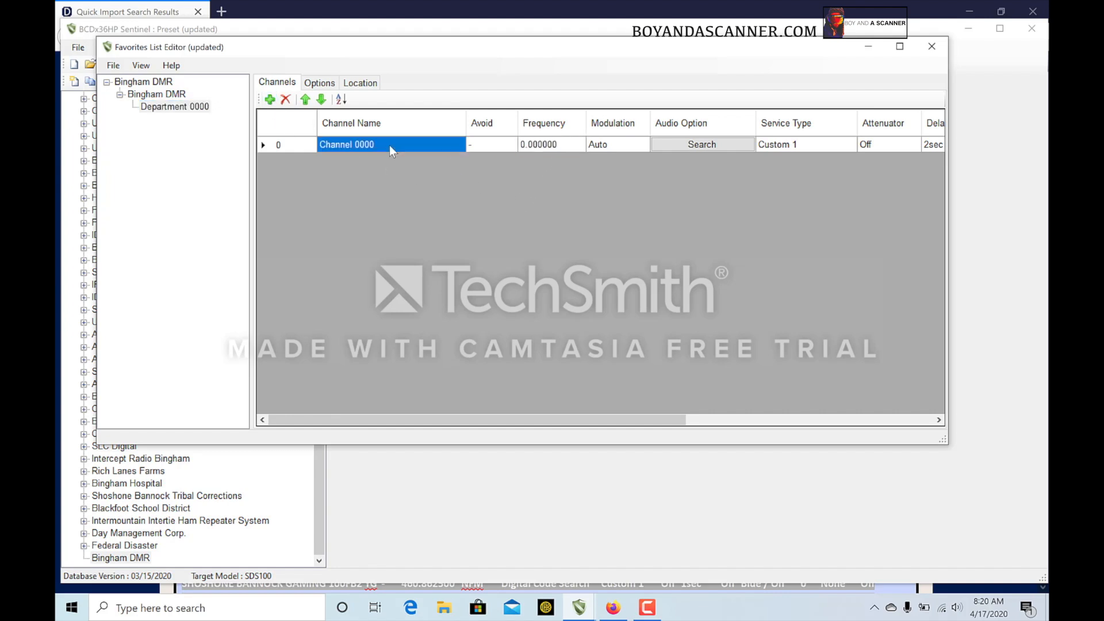
# Paste the copied DMR frequencies as channels in Department 0000, then close the editor.
pyautogui.rightClick(366, 145)
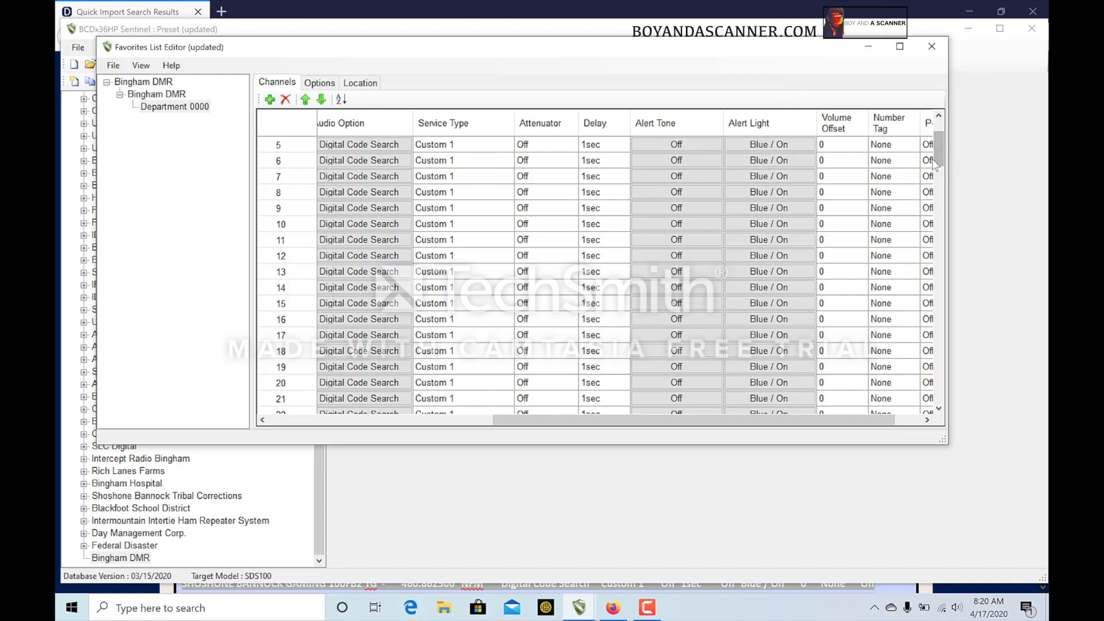
pyautogui.scroll(-3)
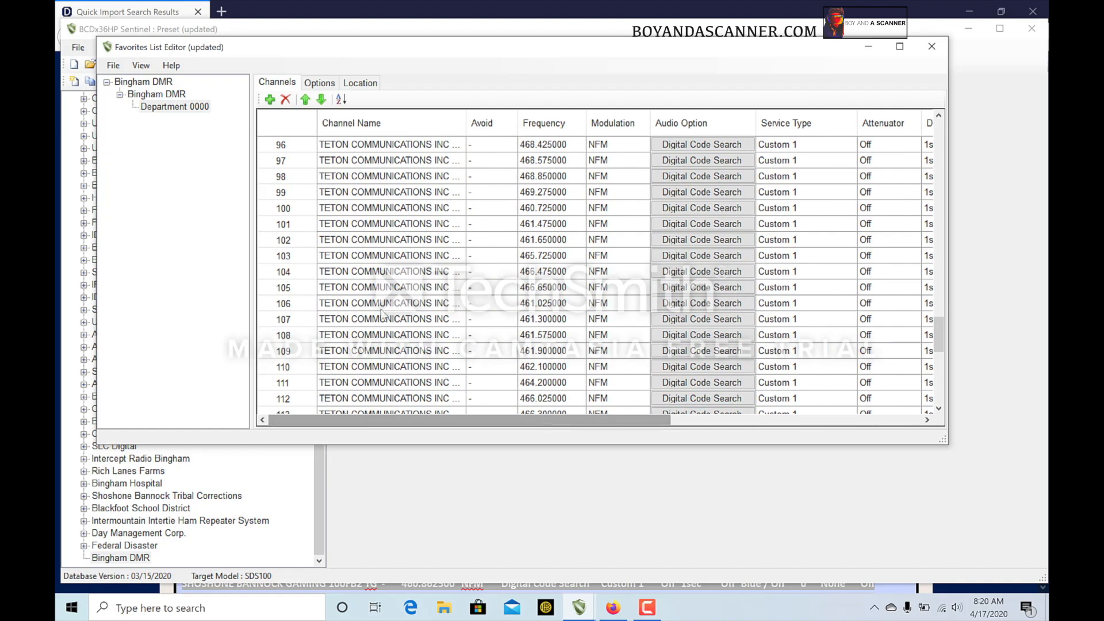
pyautogui.scroll(-3)
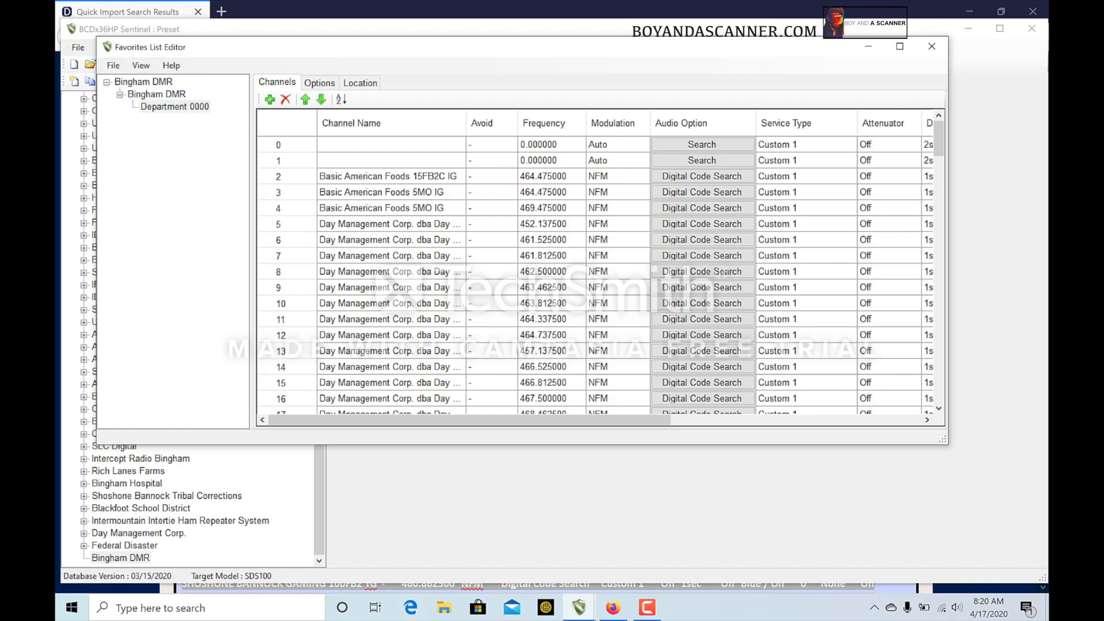
pyautogui.click(931, 46)
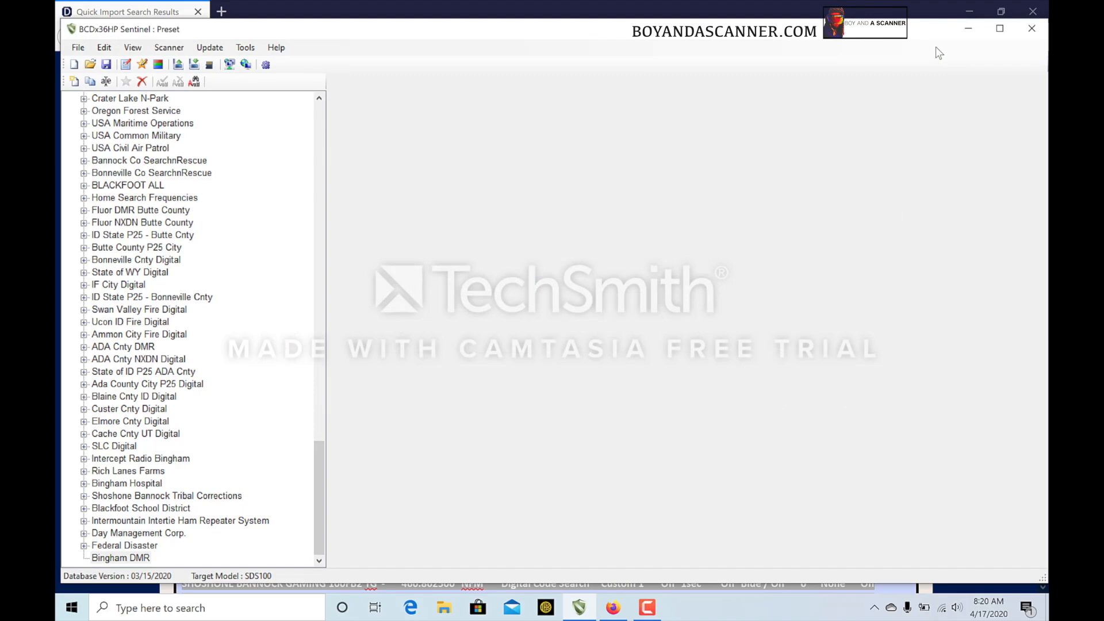
# Show the USA/Canada country list in the main window's right pane.
pyautogui.click(177, 64)
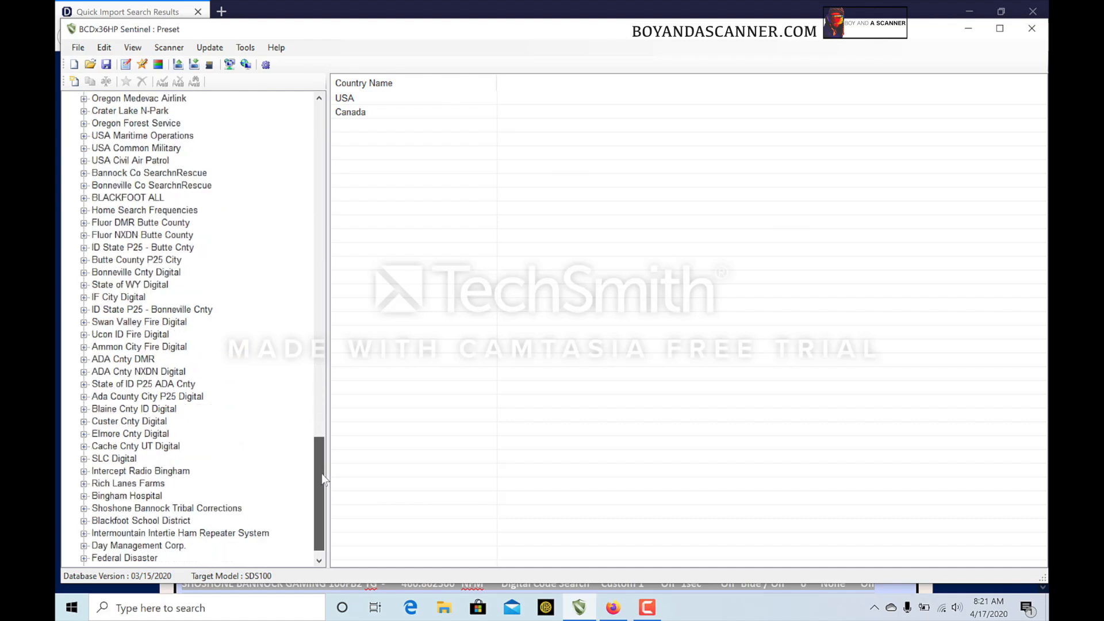
pyautogui.scroll(-3)
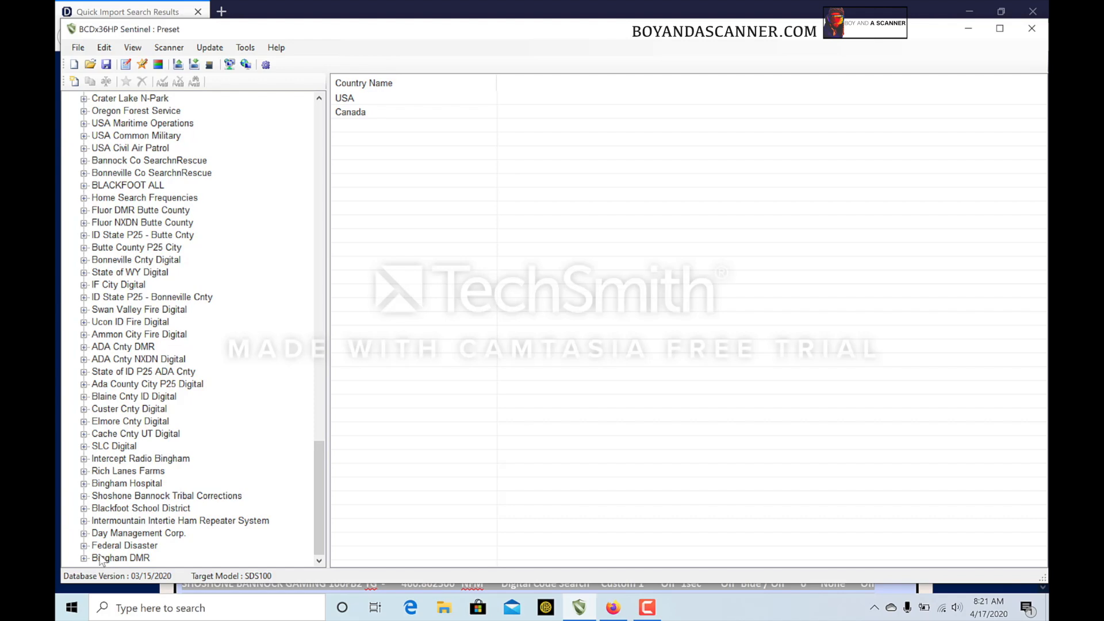
pyautogui.moveTo(209, 47)
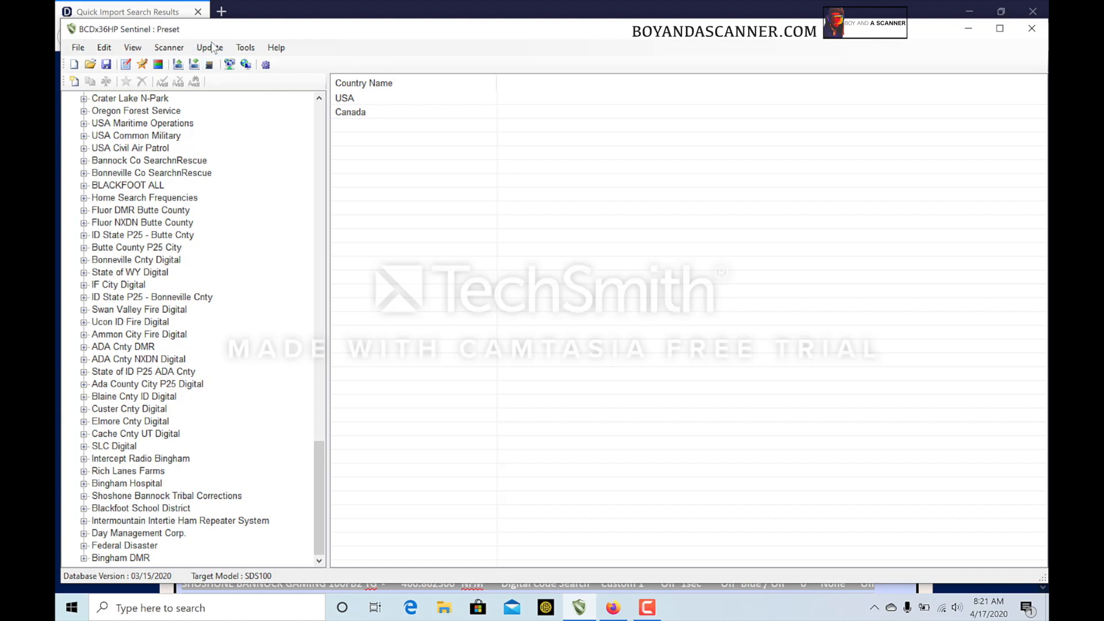
pyautogui.moveTo(178, 64)
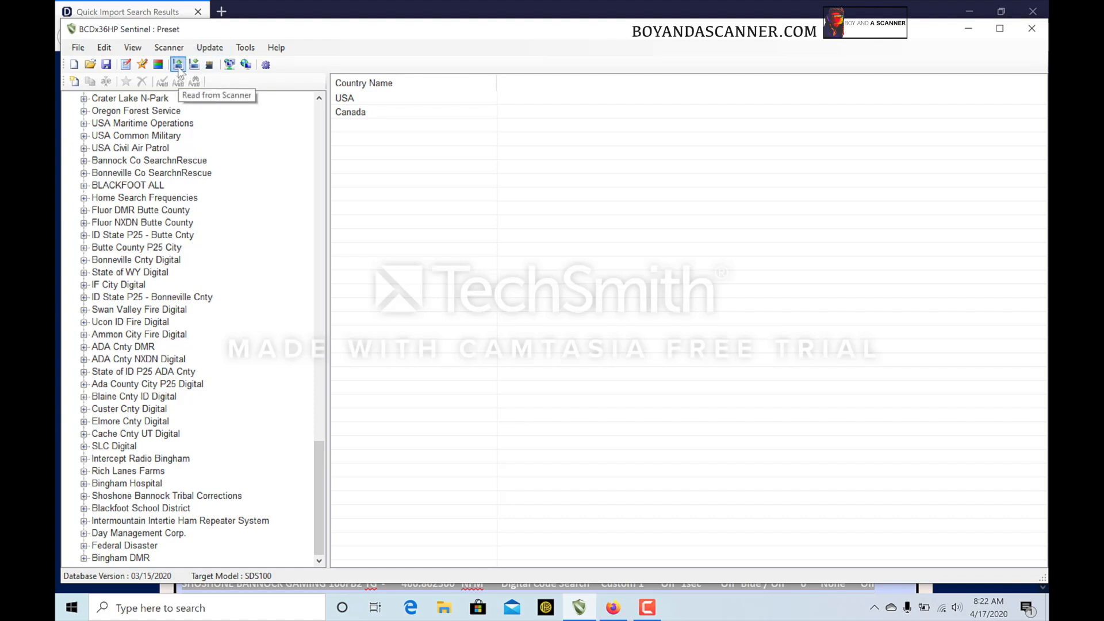
pyautogui.moveTo(189, 403)
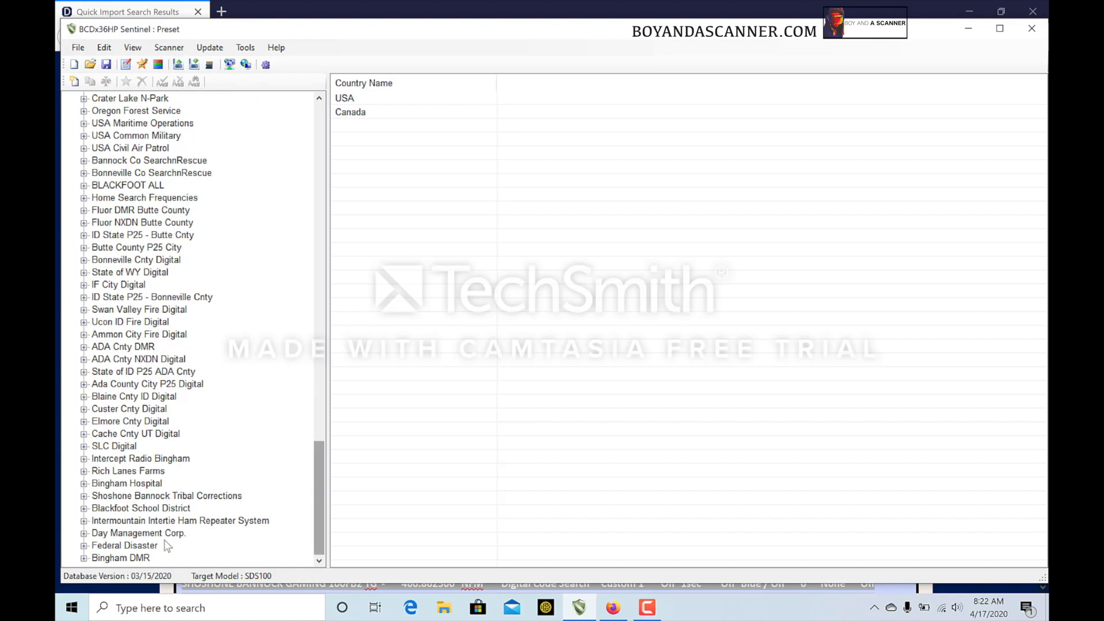
# Expand Bingham DMR in the tree and review Department 0000's imported channels.
pyautogui.click(121, 558)
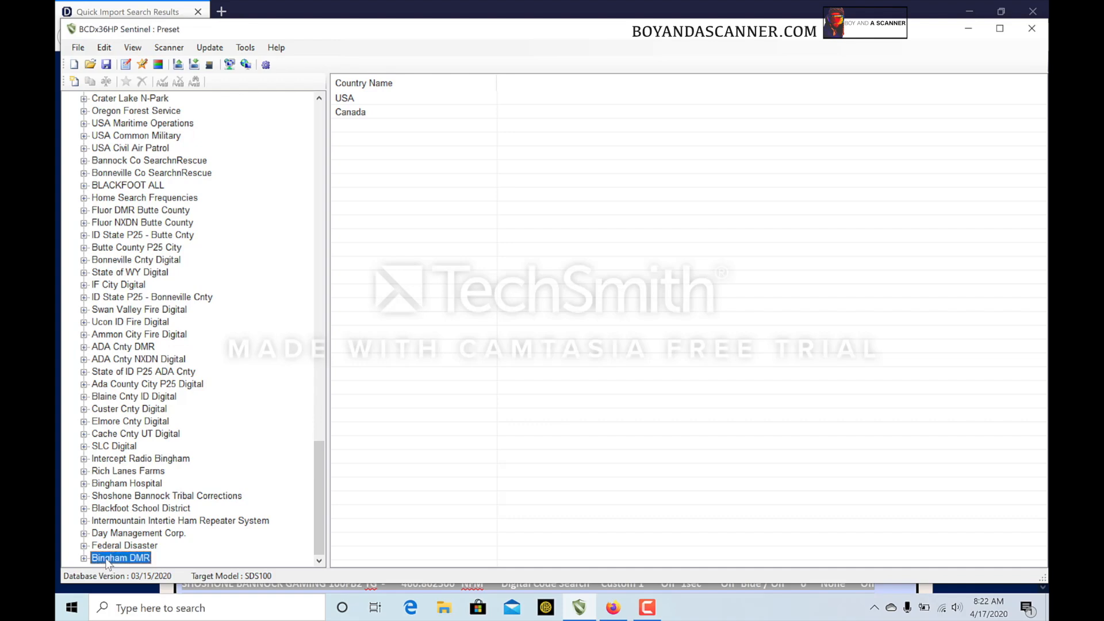
pyautogui.doubleClick(121, 558)
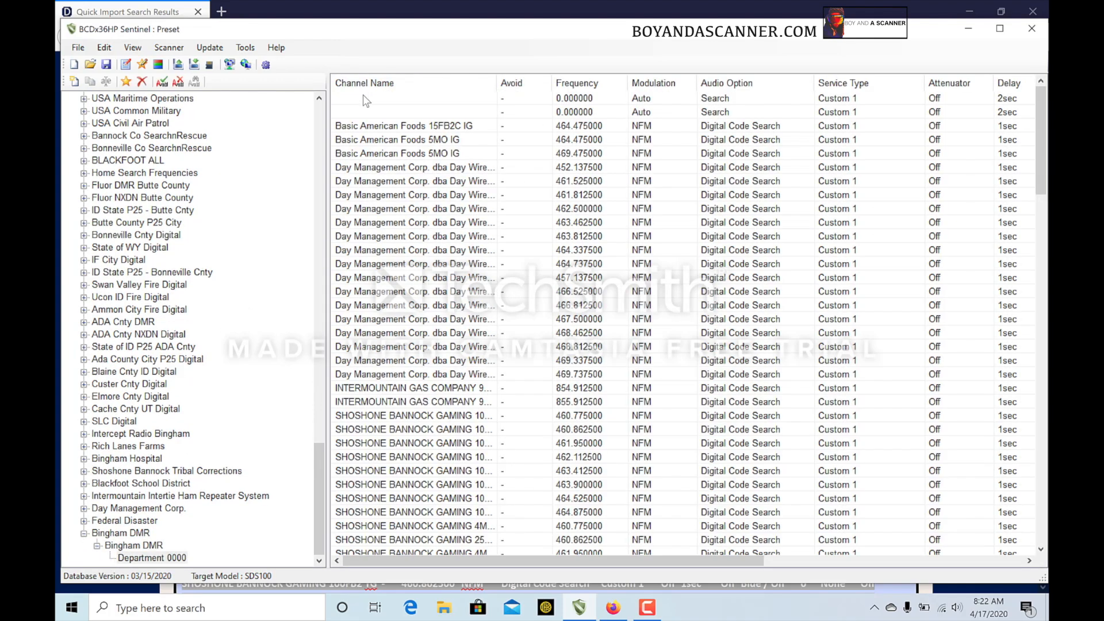
pyautogui.scroll(-3)
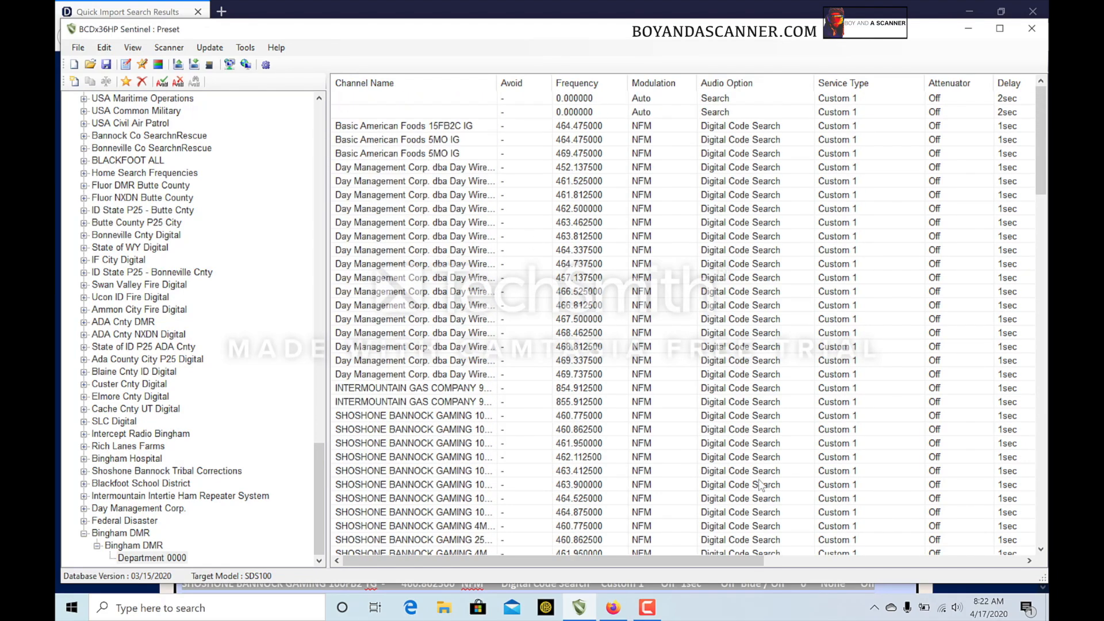
pyautogui.hscroll(3)
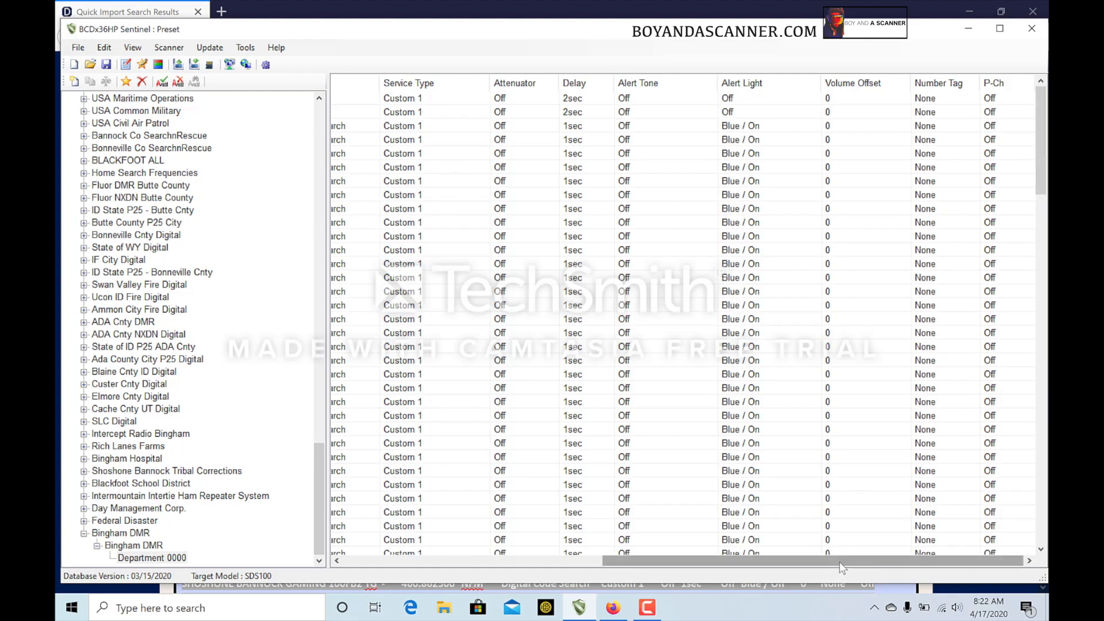
pyautogui.hscroll(-3)
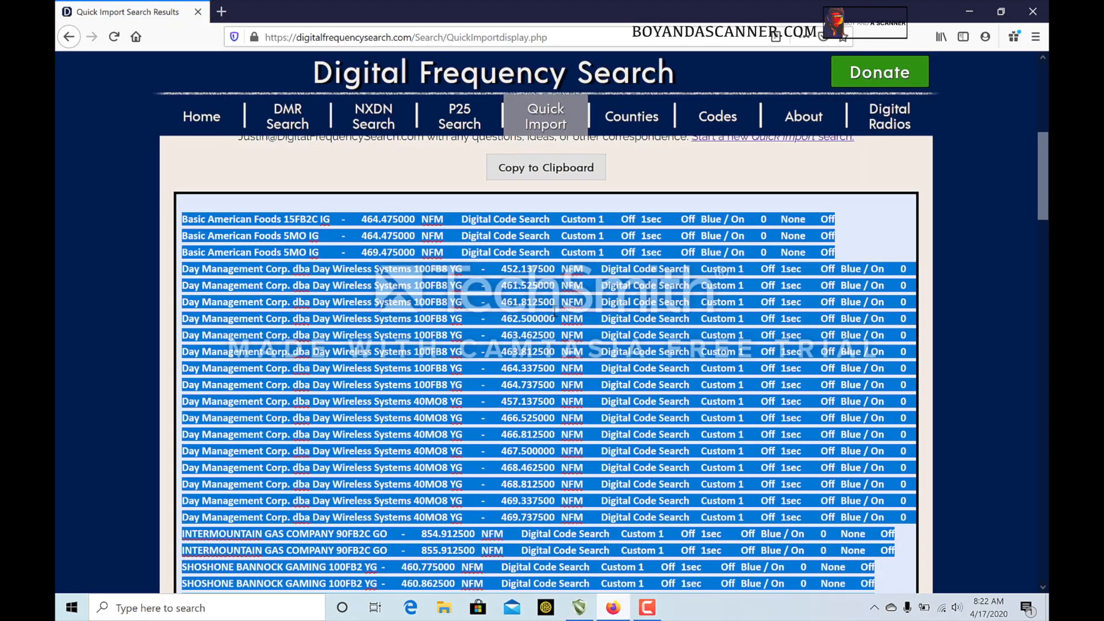
# Return to the blank Quick Import form with DMR type and Sentinel format selected.
pyautogui.click(546, 116)
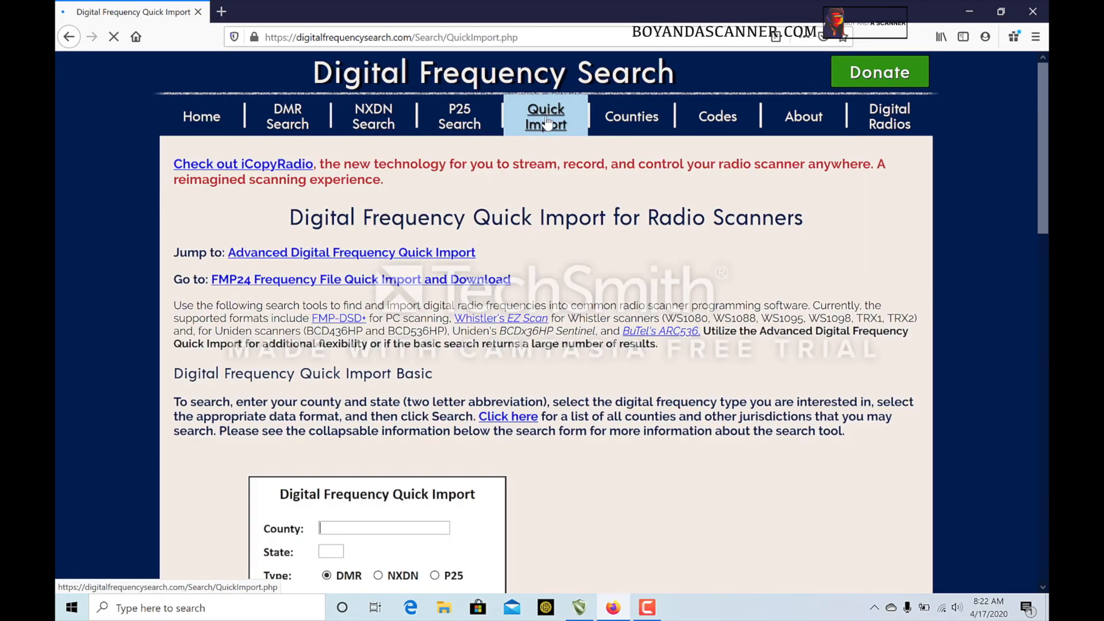
pyautogui.scroll(-3)
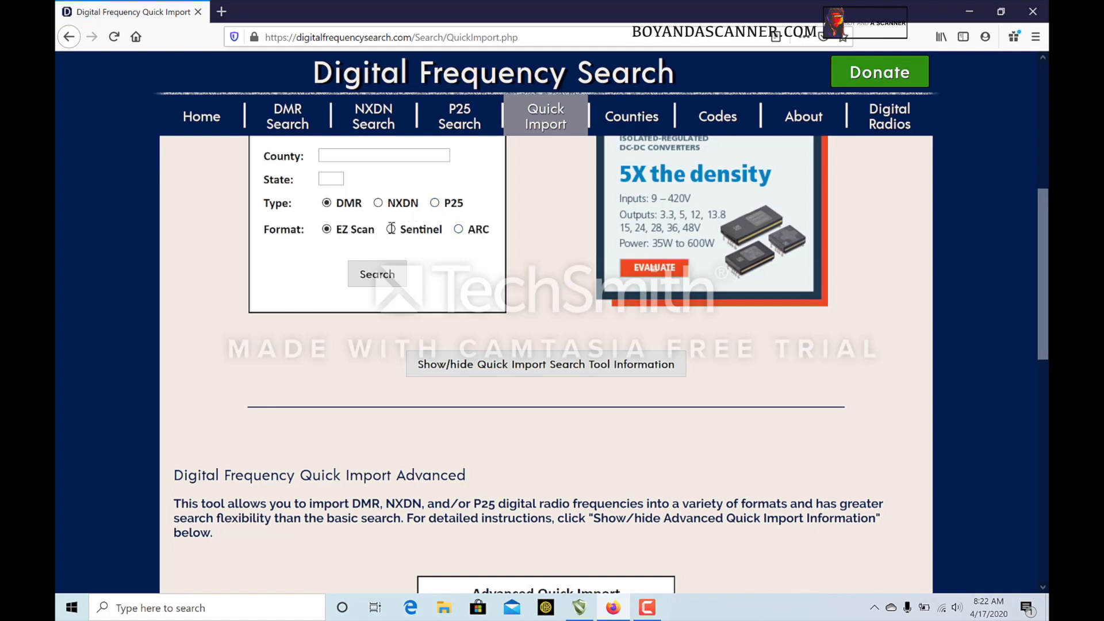
pyautogui.click(457, 229)
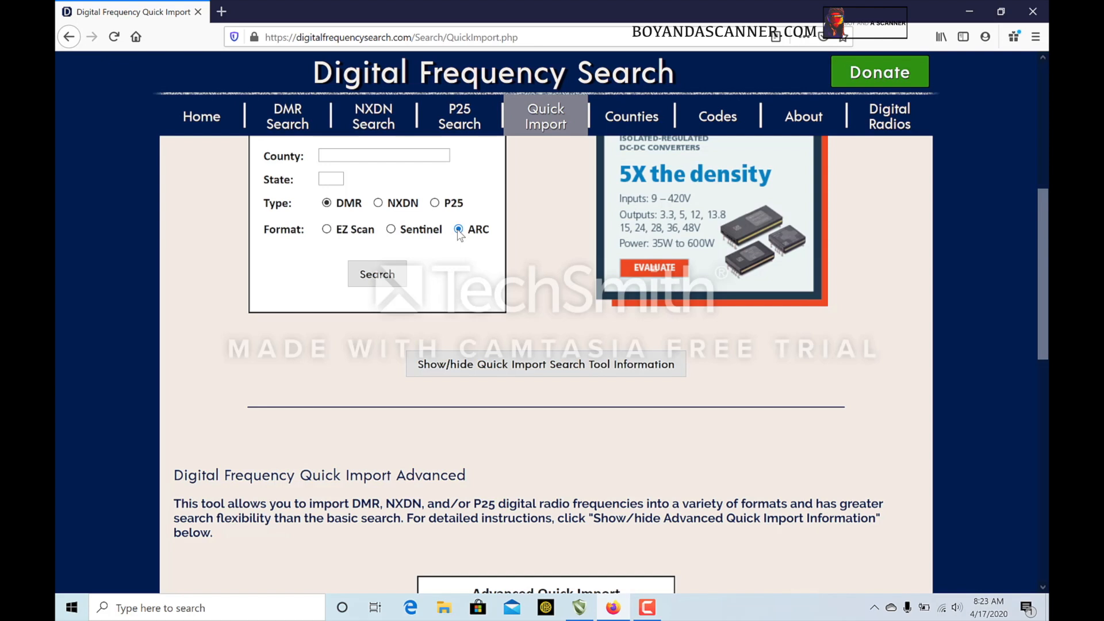
pyautogui.click(391, 229)
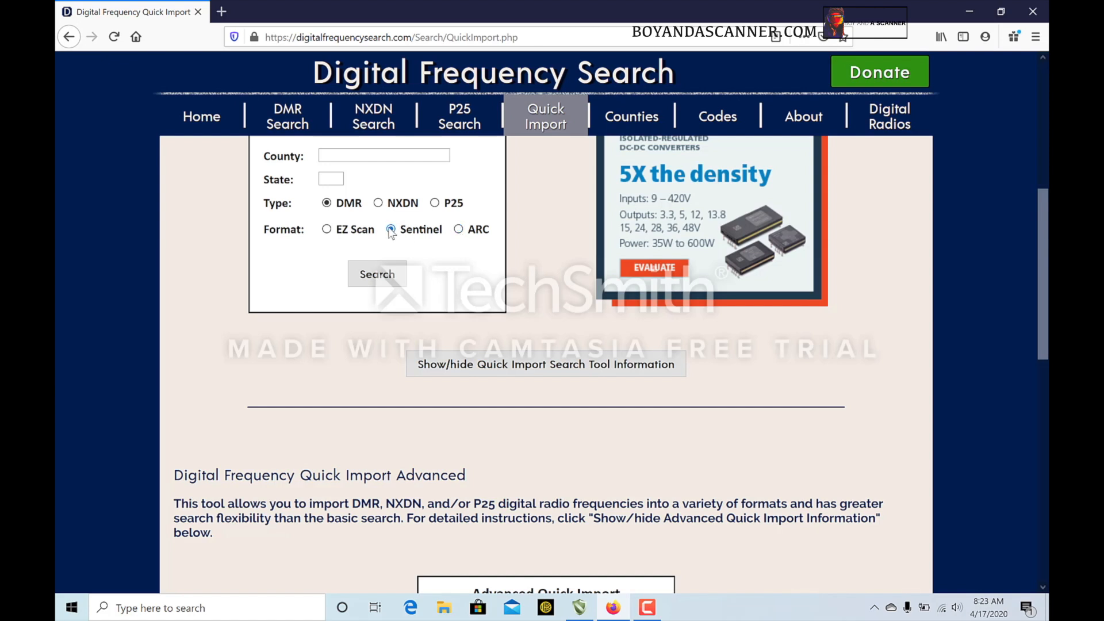
pyautogui.click(390, 229)
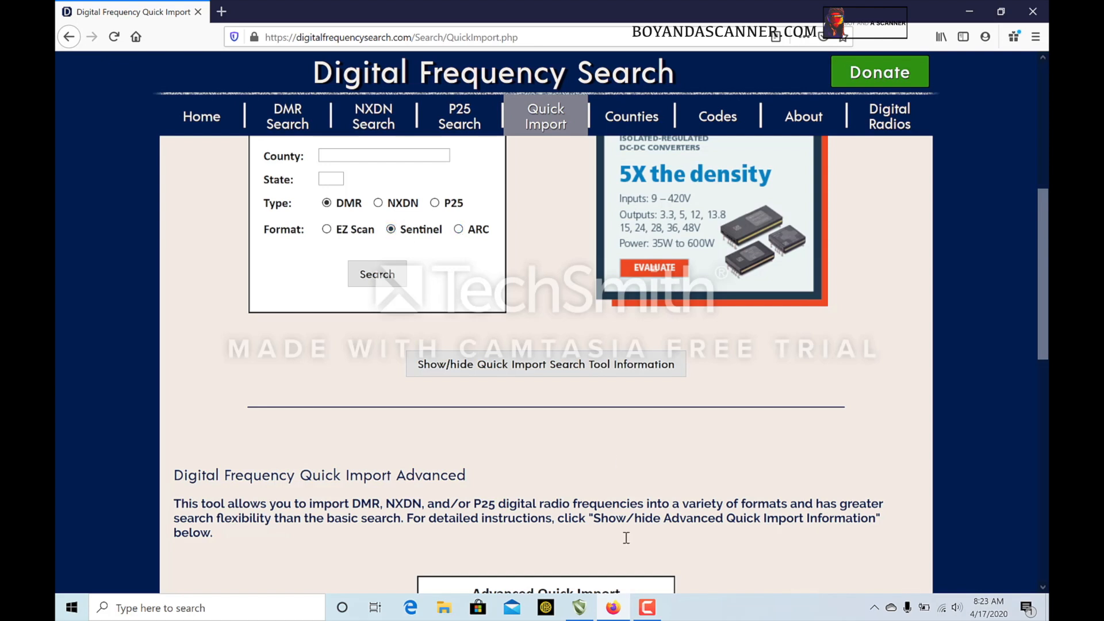